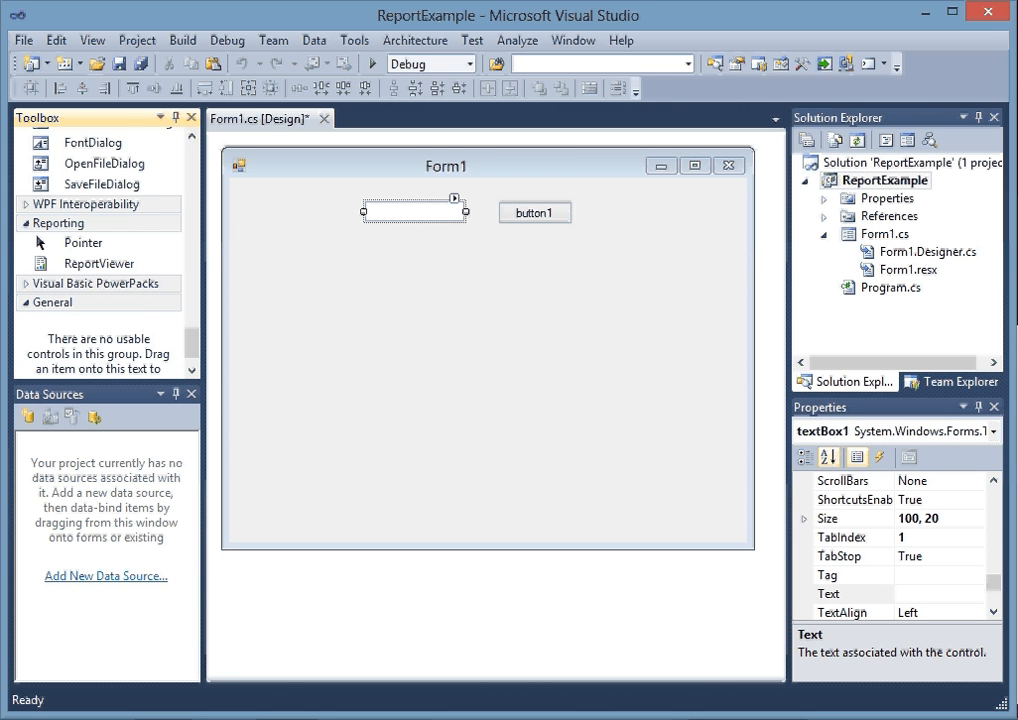
mouse_move(690, 432)
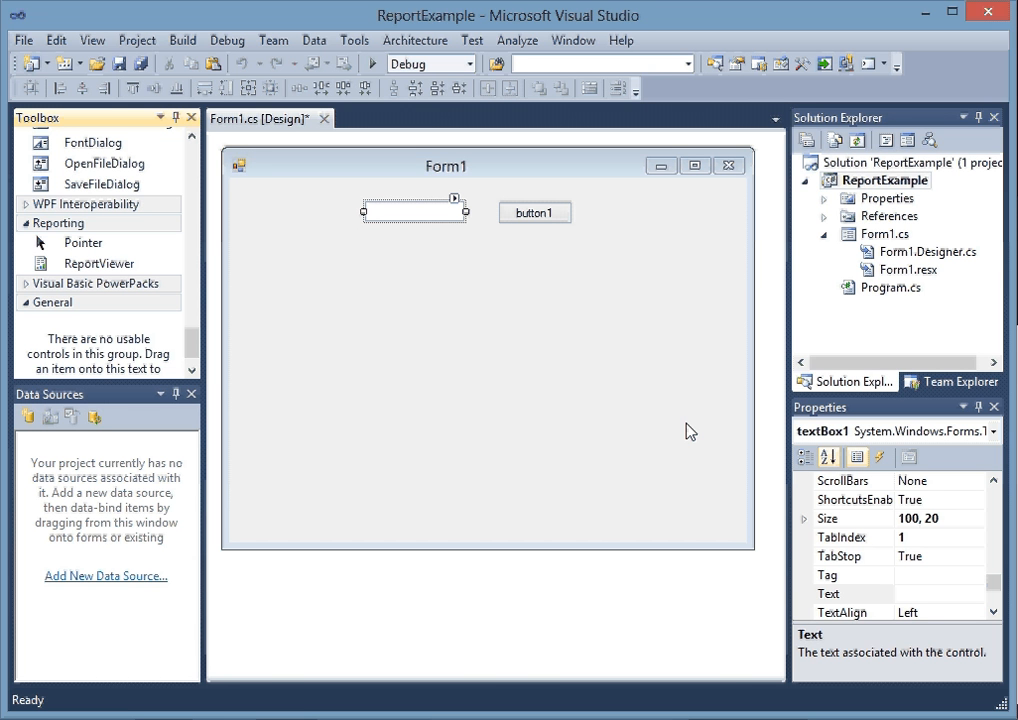
mouse_move(770, 270)
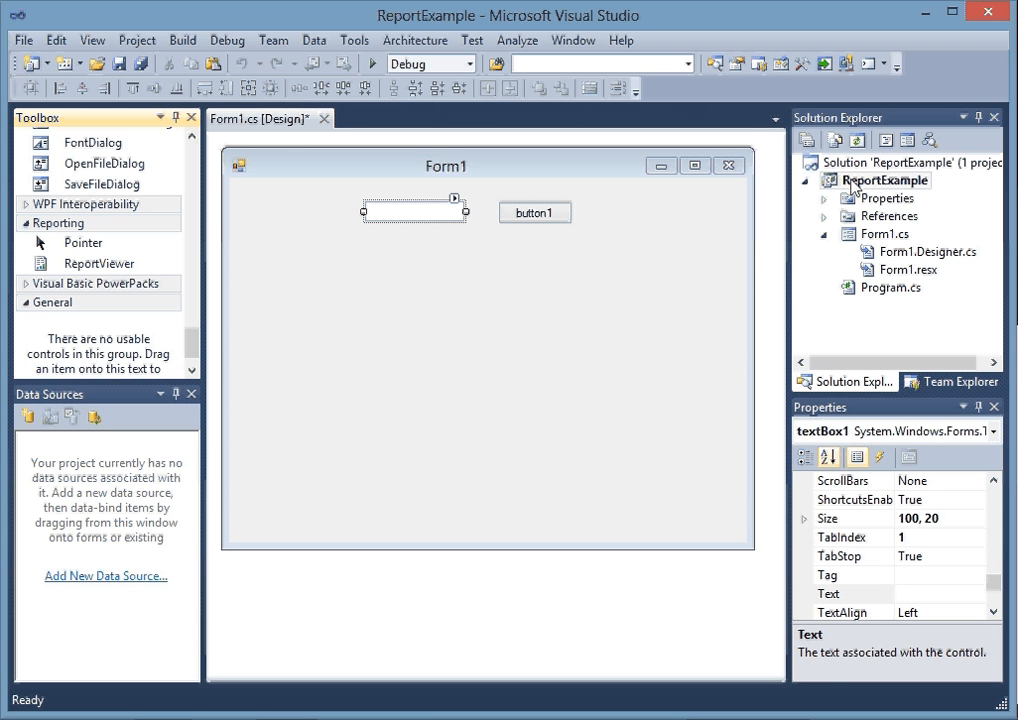
Add a new DataSet item, DataSet1.xsd, to the ReportExample project via Add > New Item.
click(888, 180)
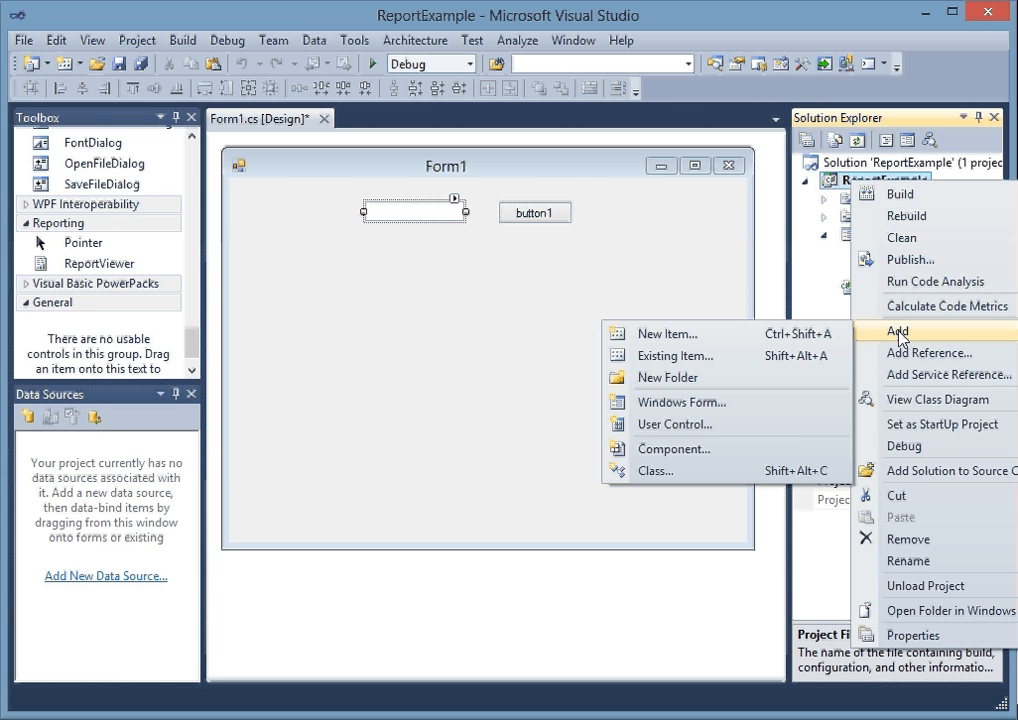
mouse_move(676, 332)
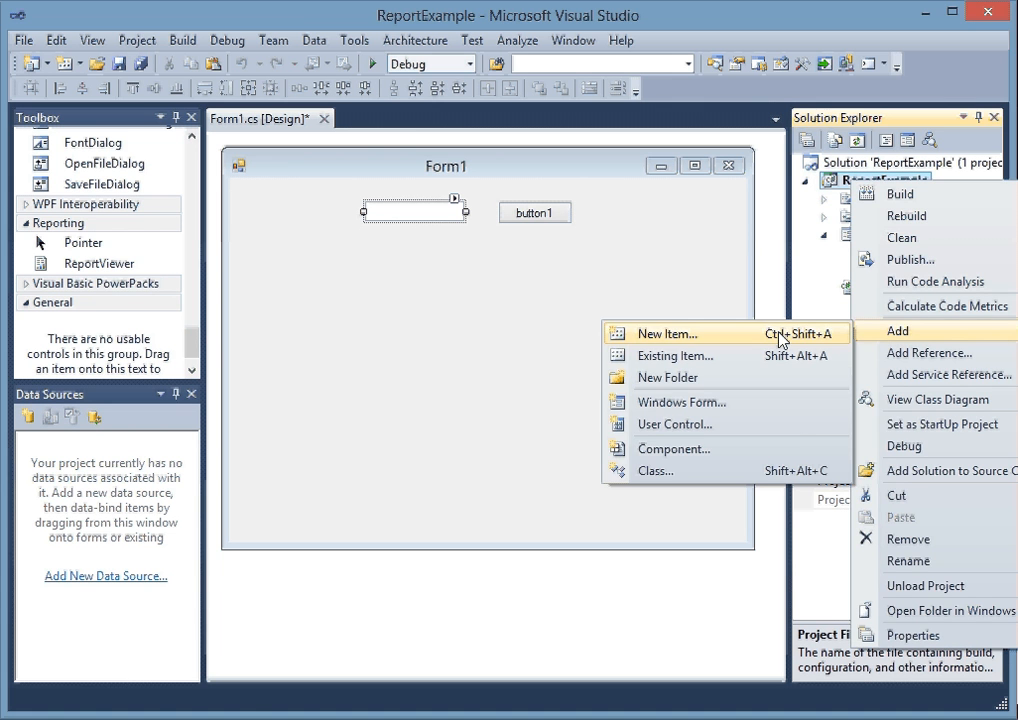
click(664, 334)
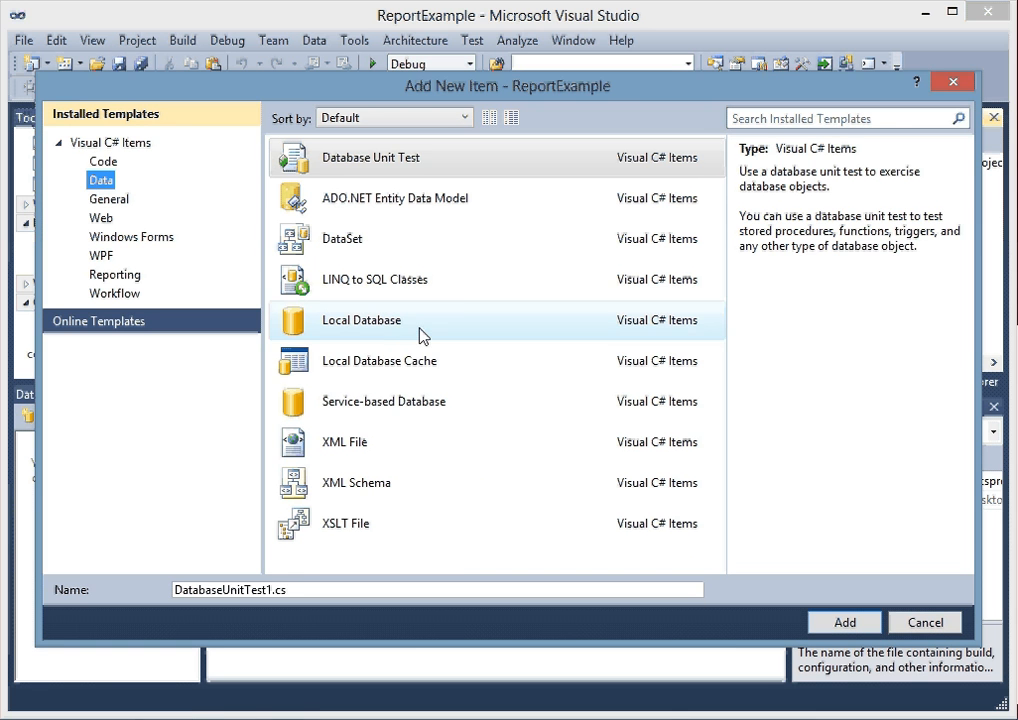
click(924, 620)
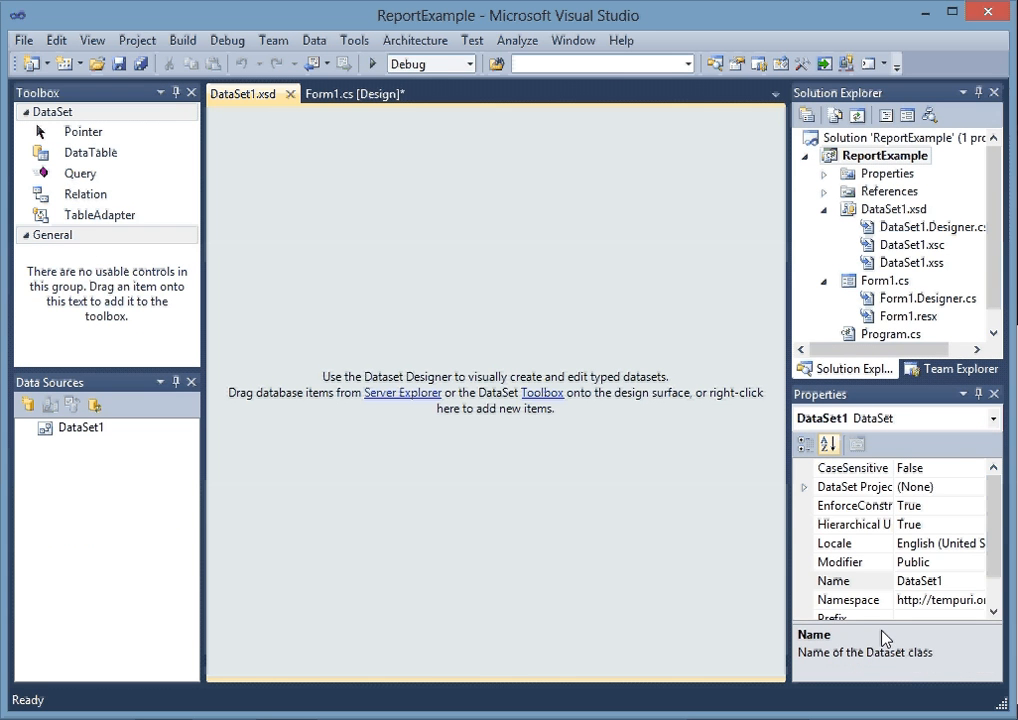
mouse_move(488, 510)
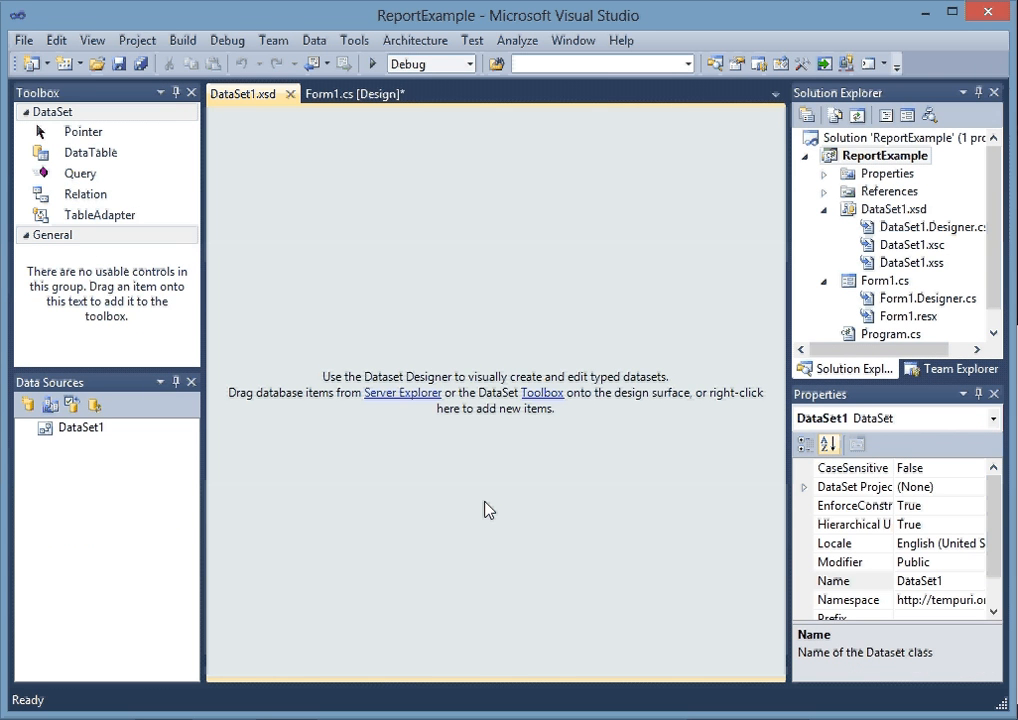
Add a TableAdapter using the existing WM connection saved as WMConnectionString, with SQL statements chosen.
right_click(488, 510)
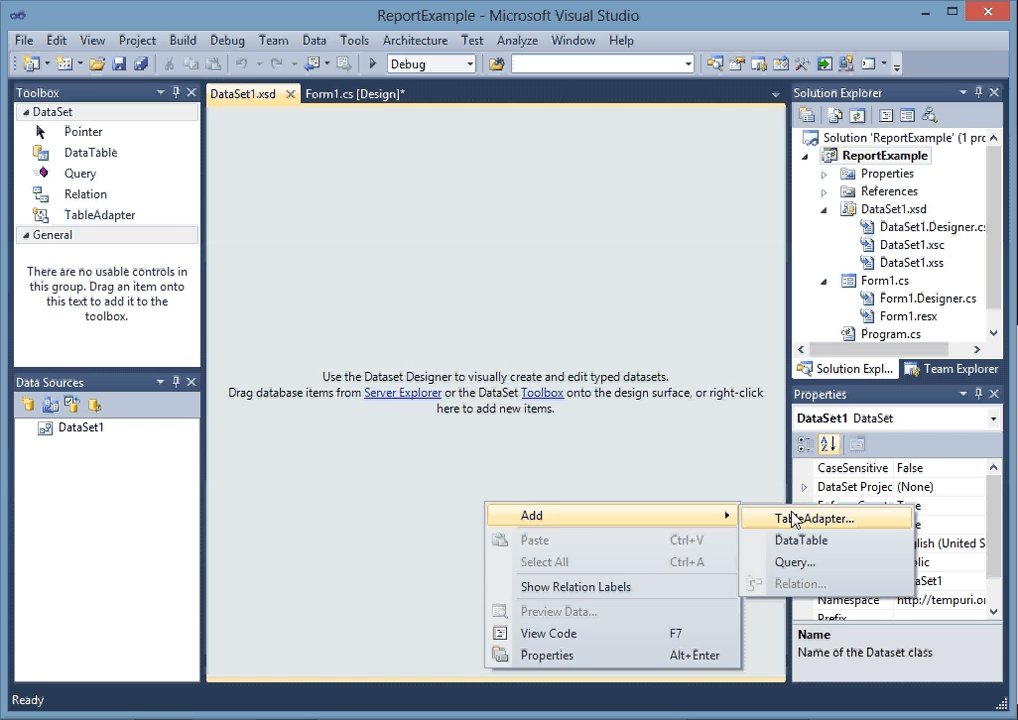
click(816, 518)
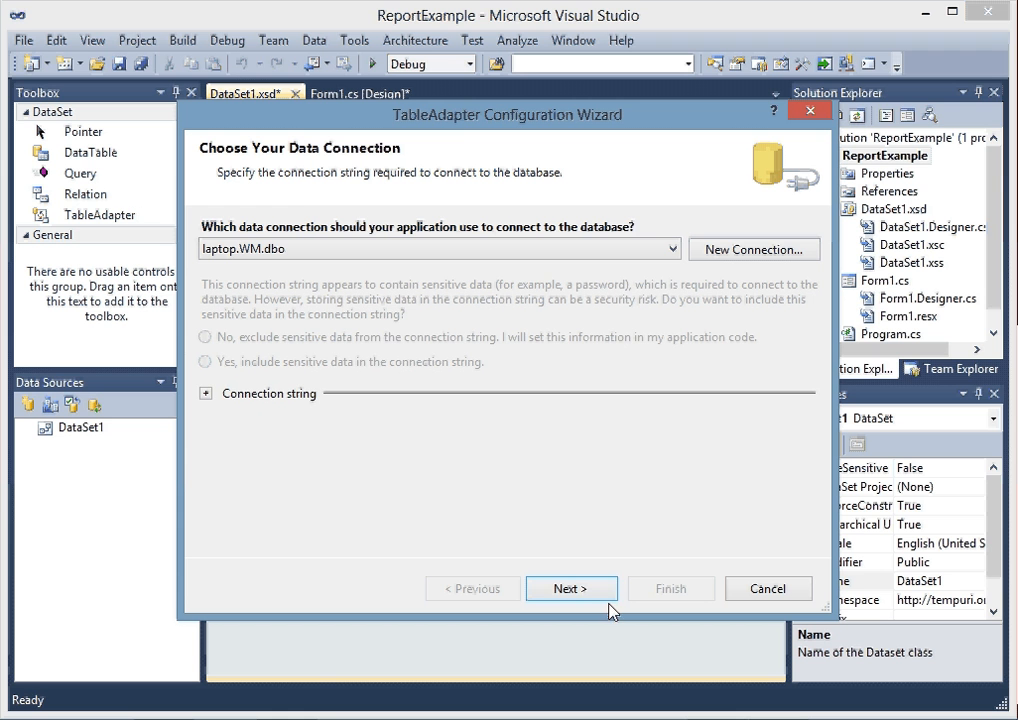
click(572, 588)
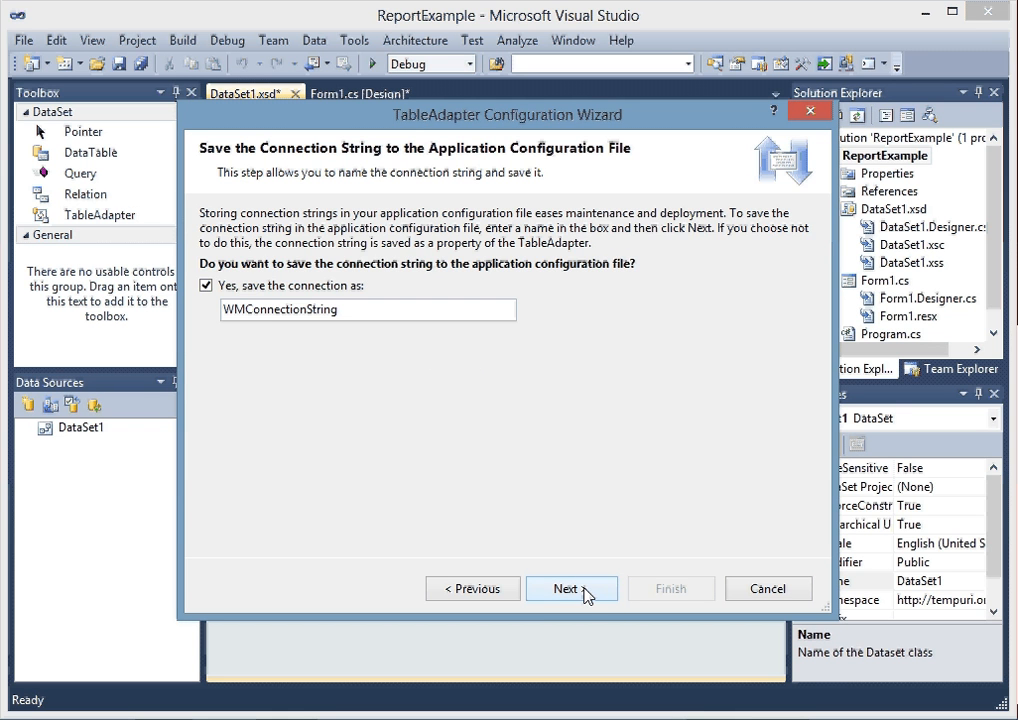
click(572, 588)
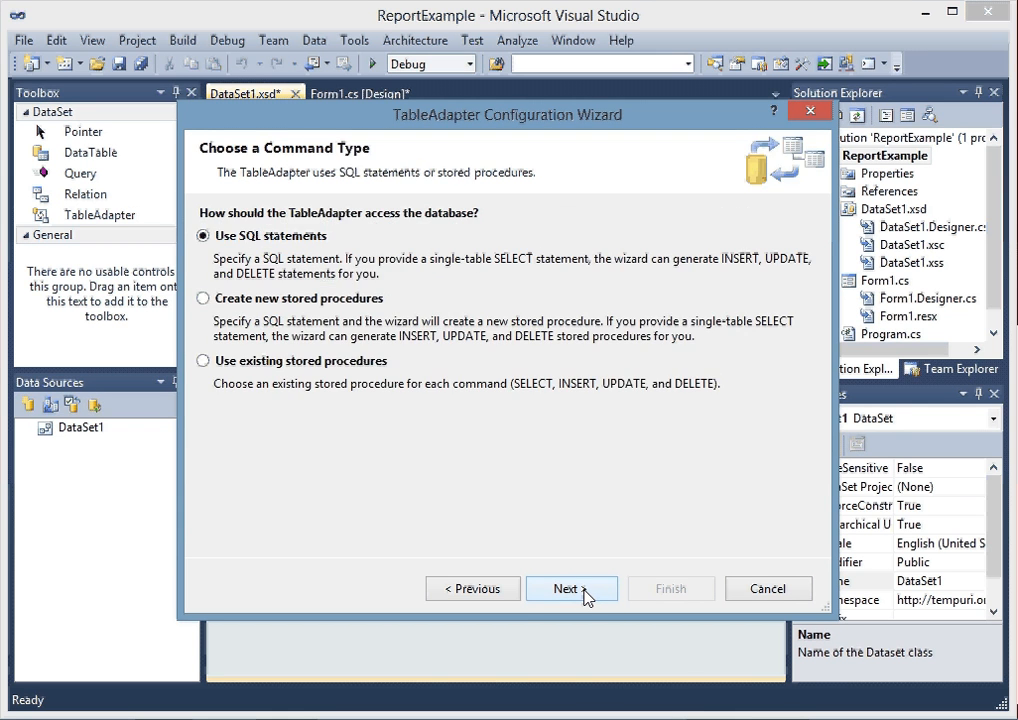
click(572, 588)
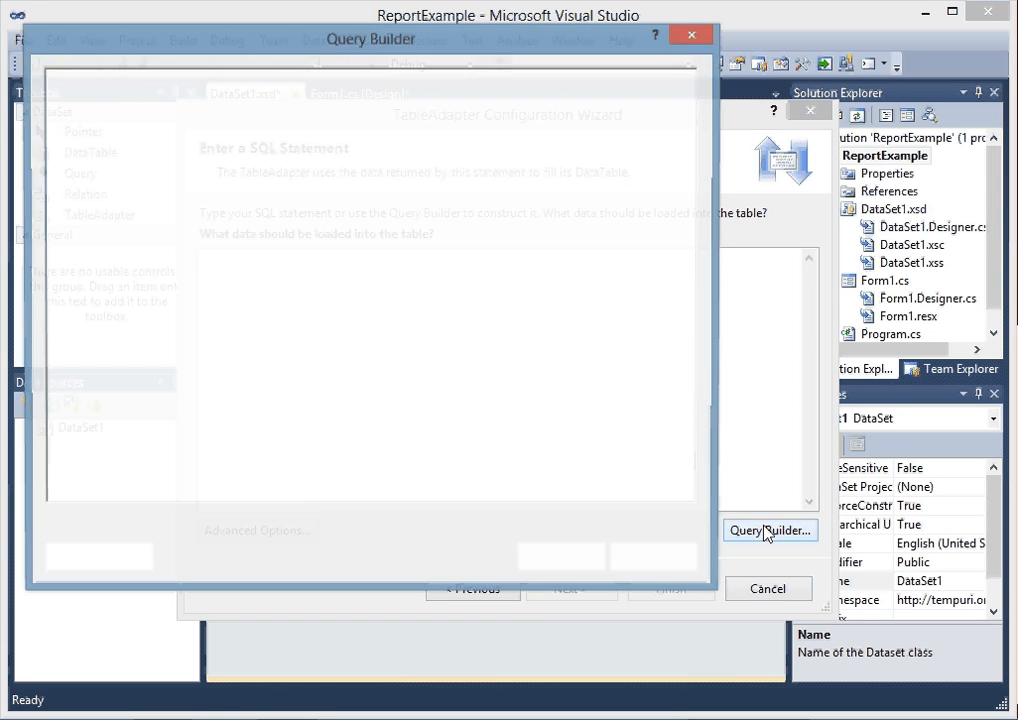
Add the ItemMaster, ItemVendorTrans and Vendor tables to the query so they join on their ID fields.
click(768, 530)
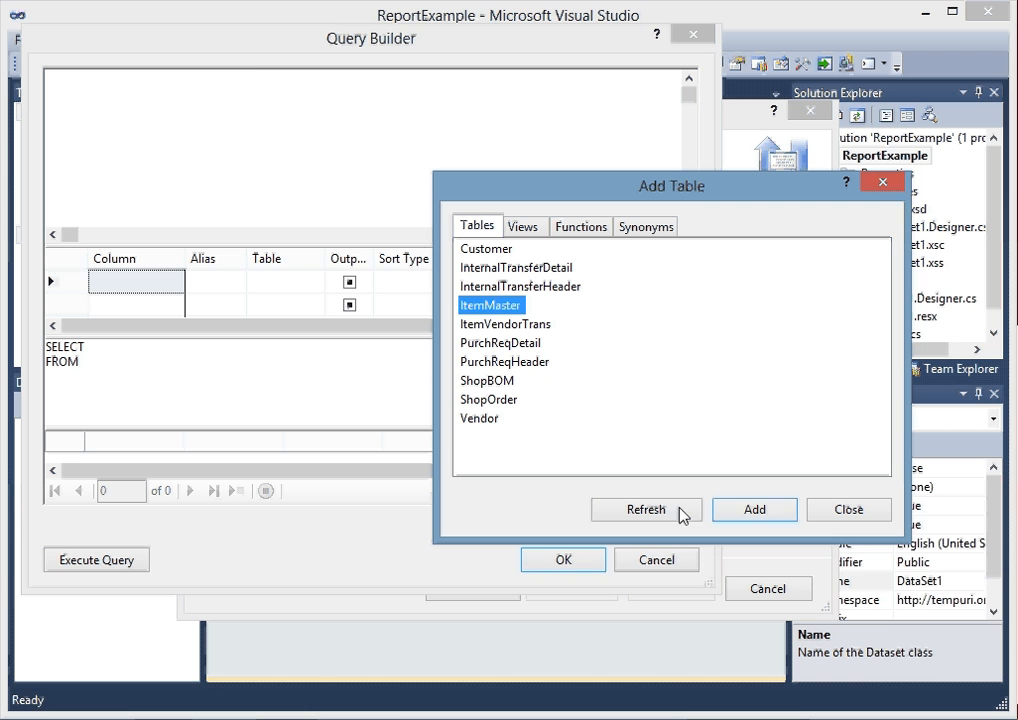
click(754, 510)
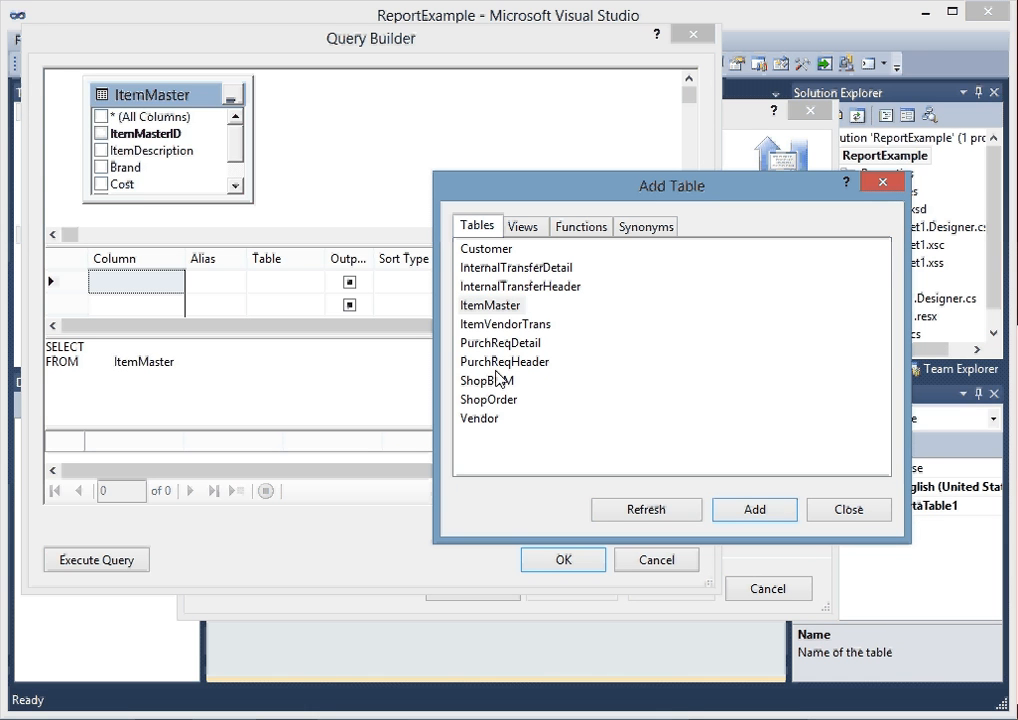
click(504, 324)
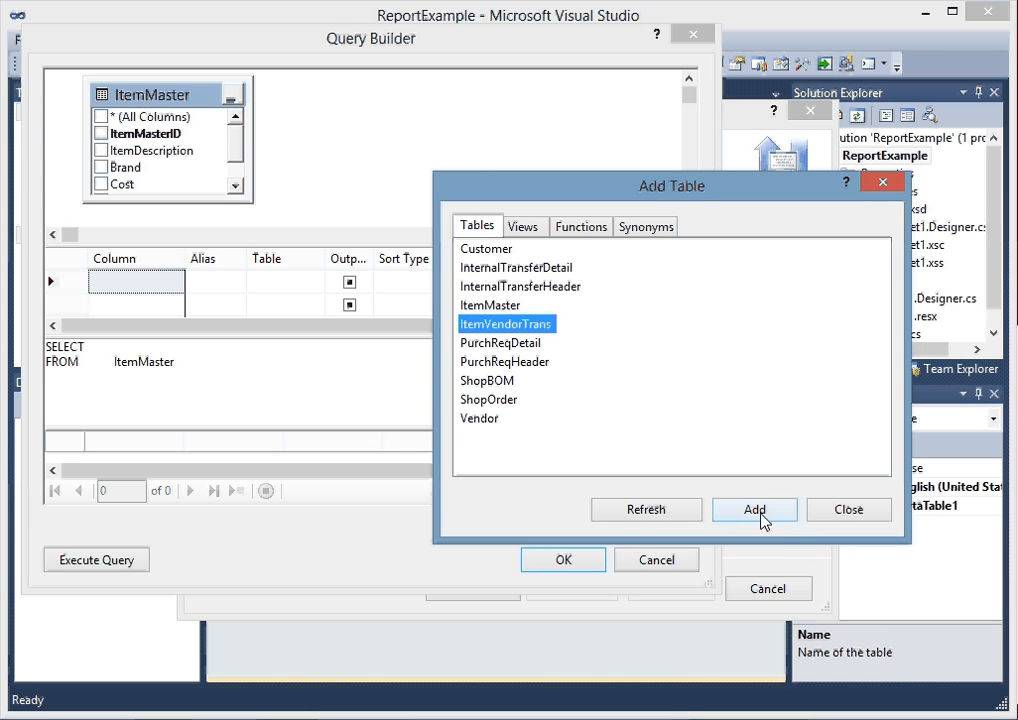
click(754, 510)
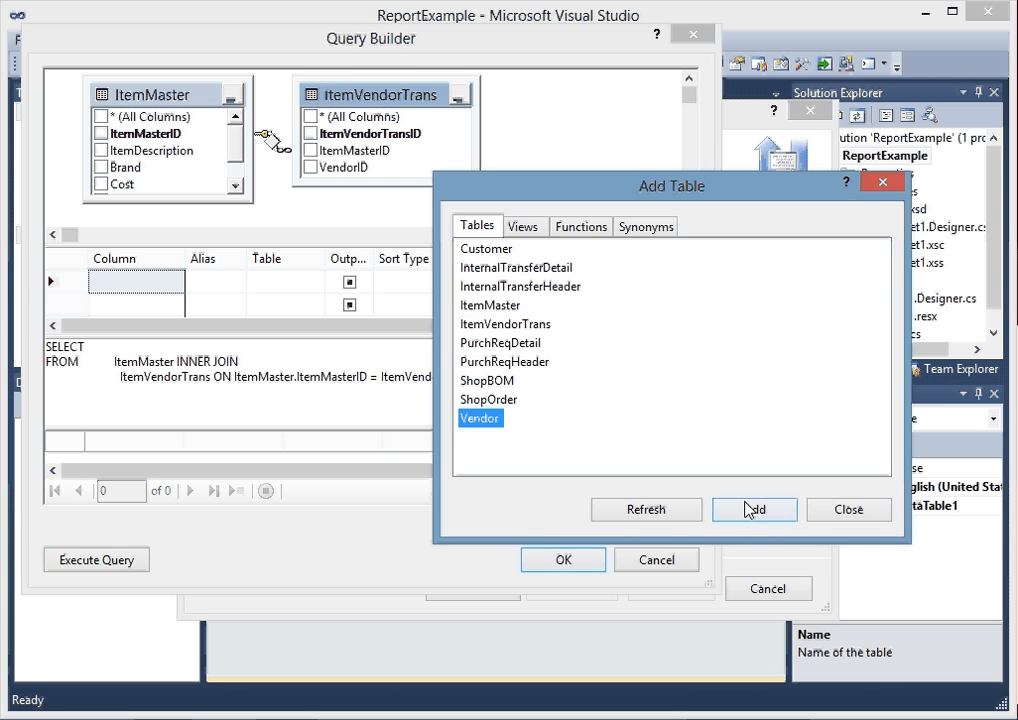
click(754, 510)
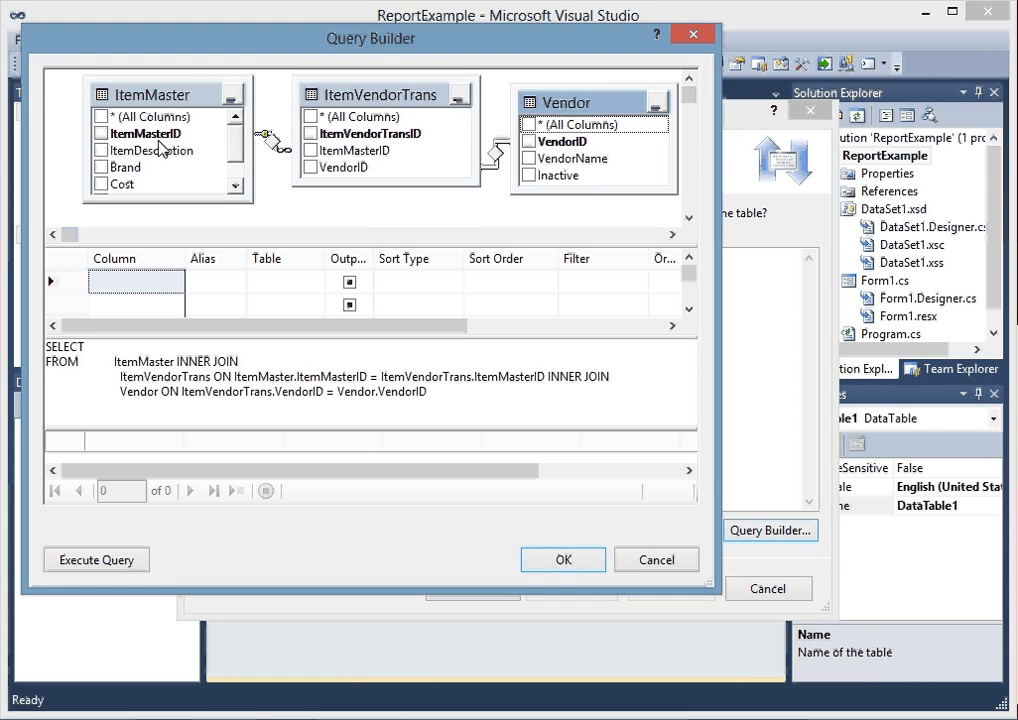
Include ItemMasterID, ItemDescription and VendorName as the query's output columns.
click(100, 150)
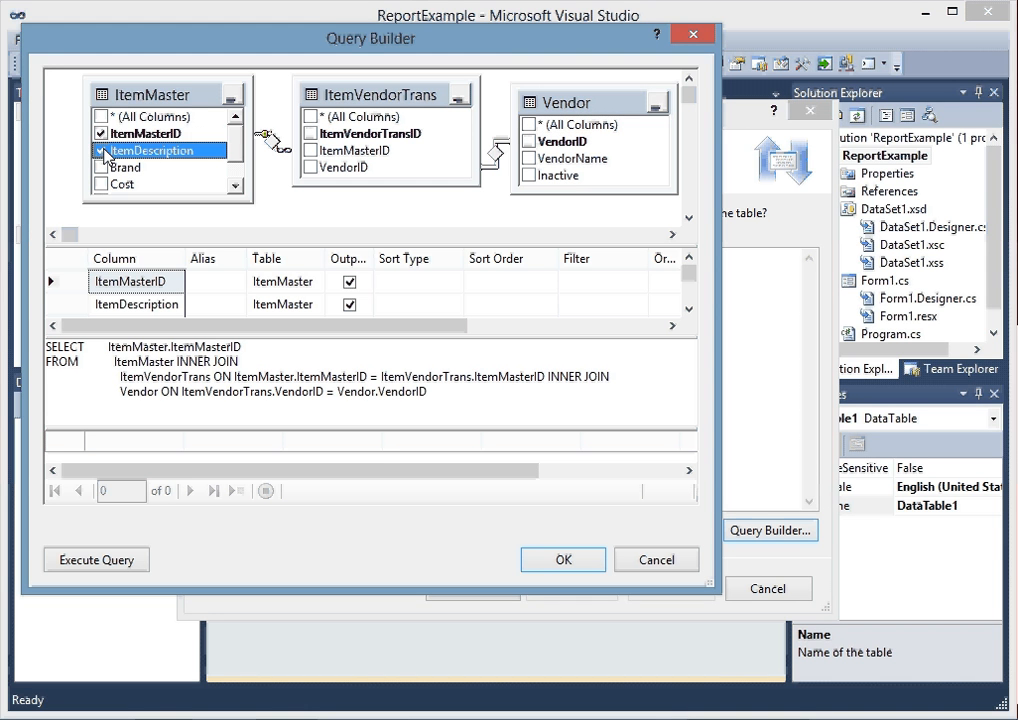
click(530, 158)
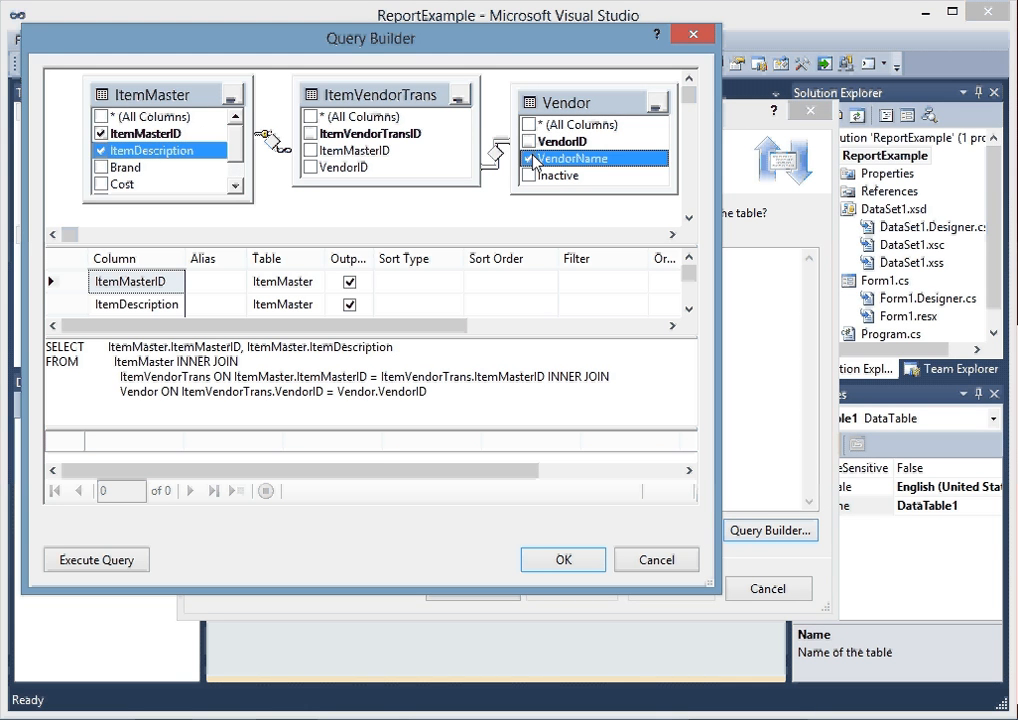
click(530, 158)
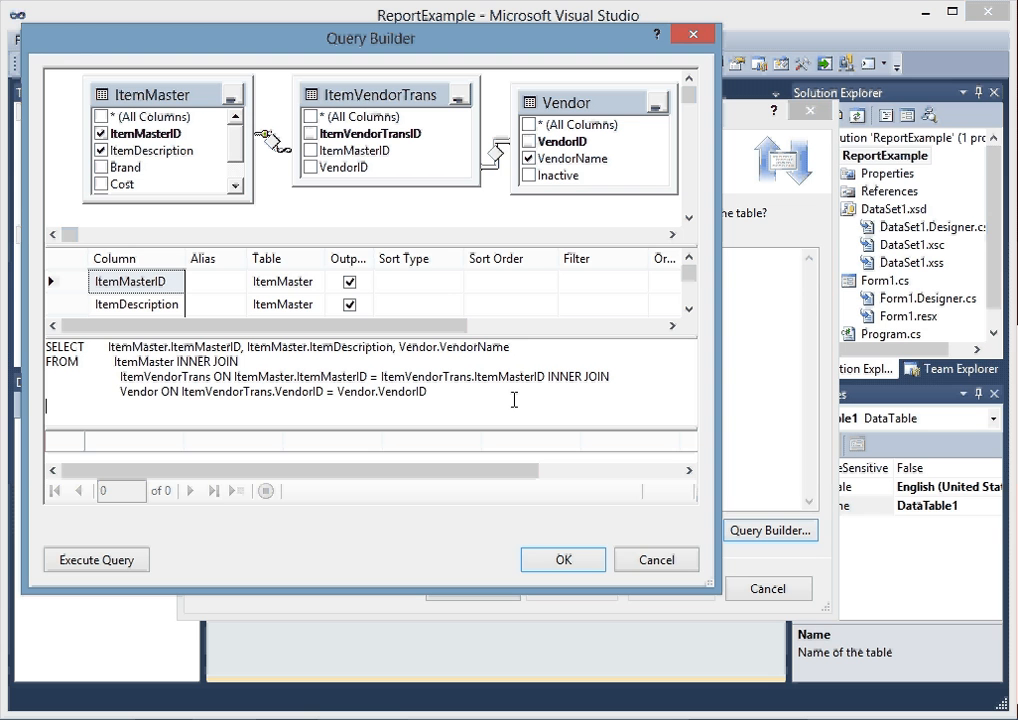
text(WHERE)
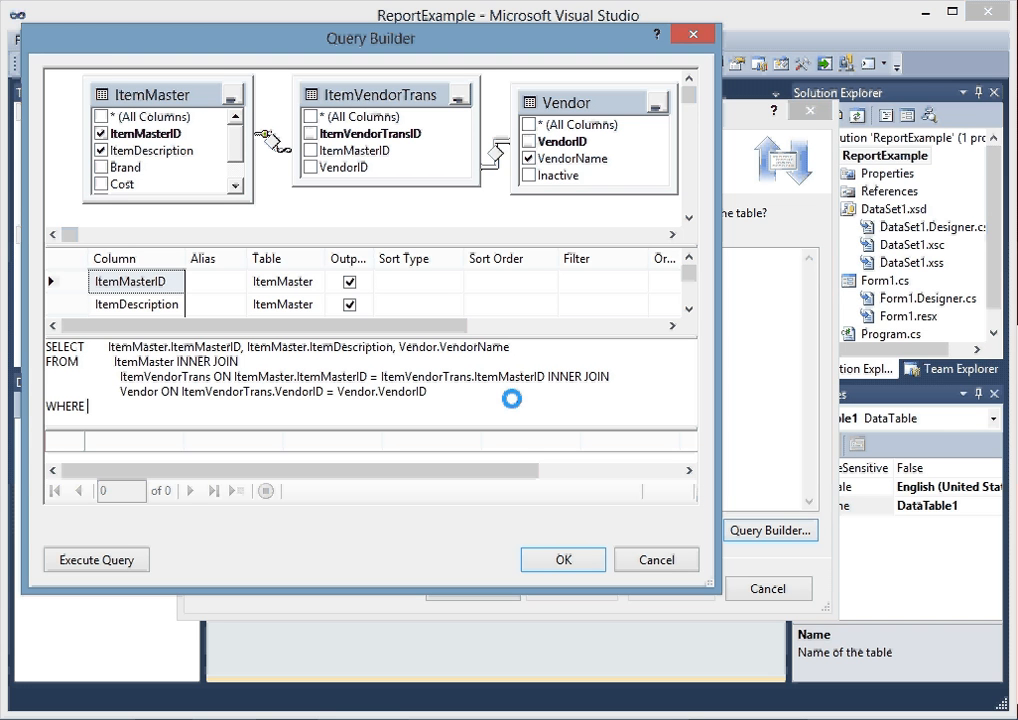
text(Vendor)
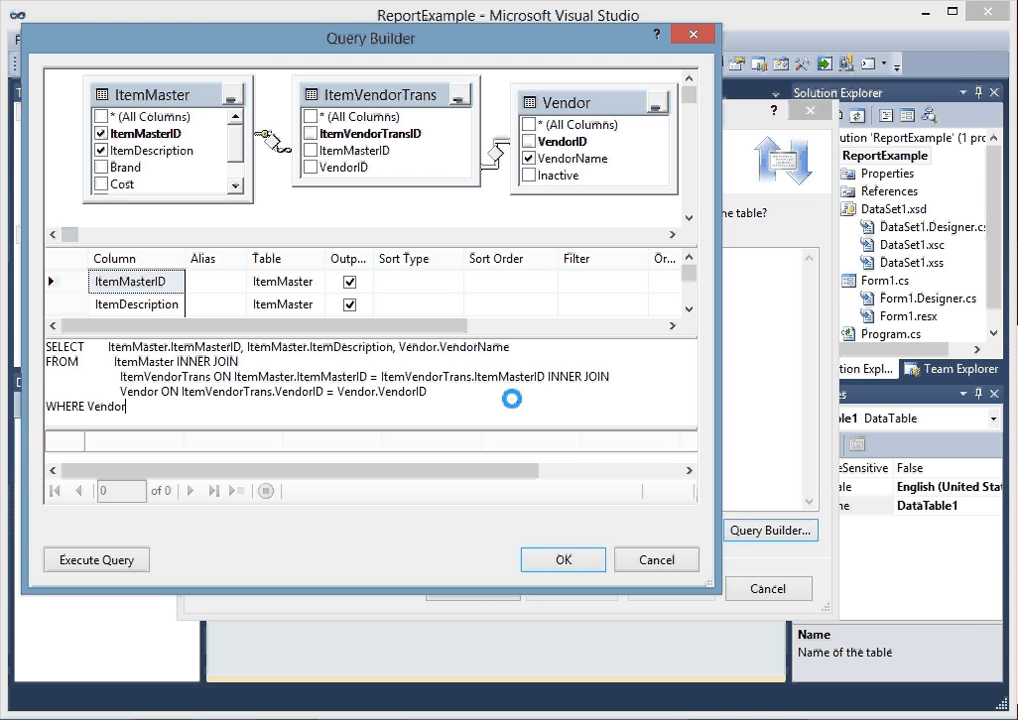
text(.N)
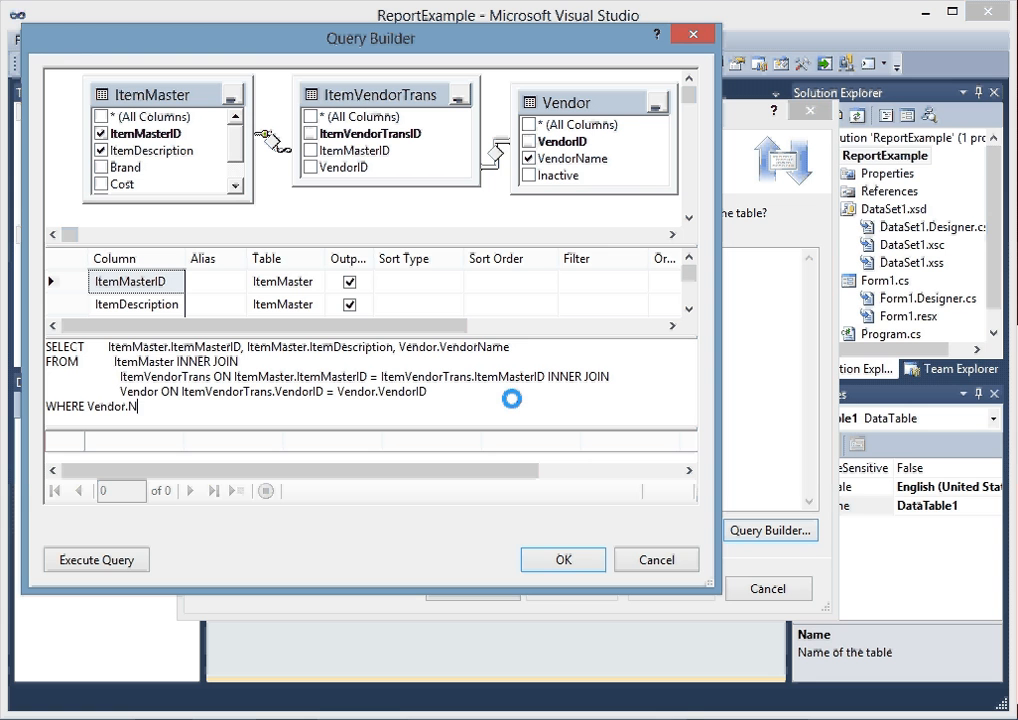
text(ame)
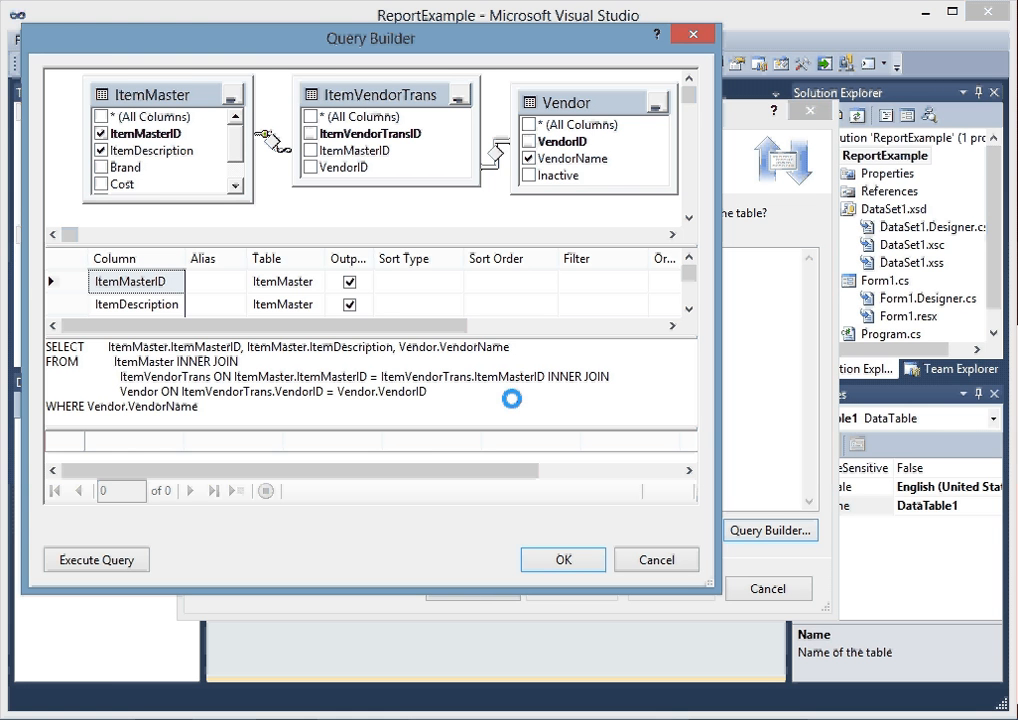
text(=@)
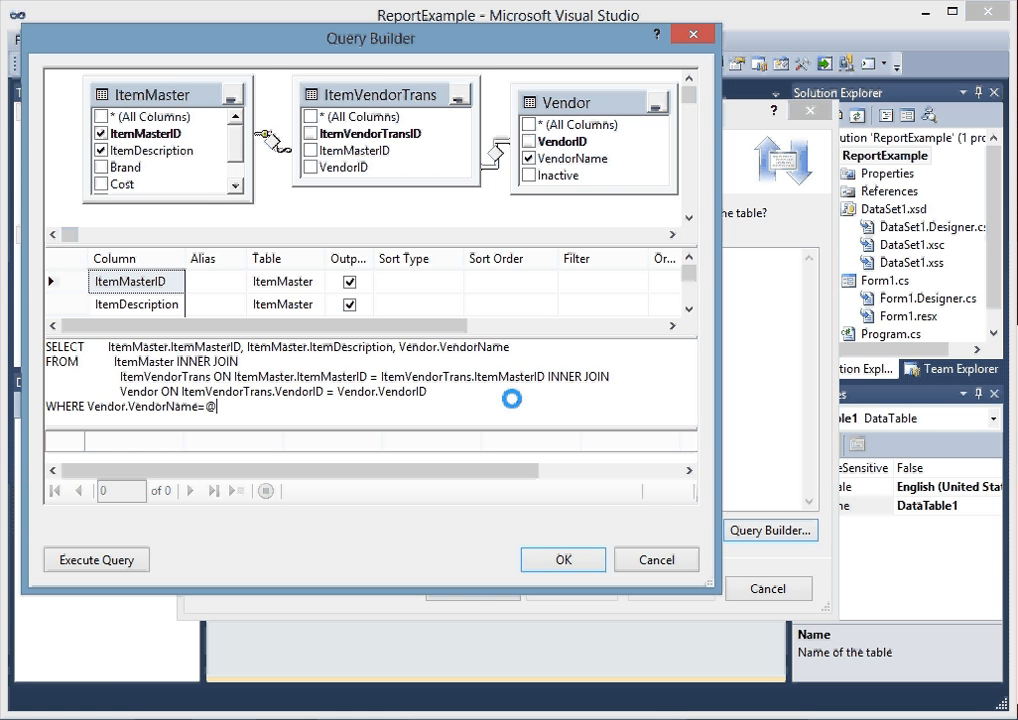
text(VendorName)
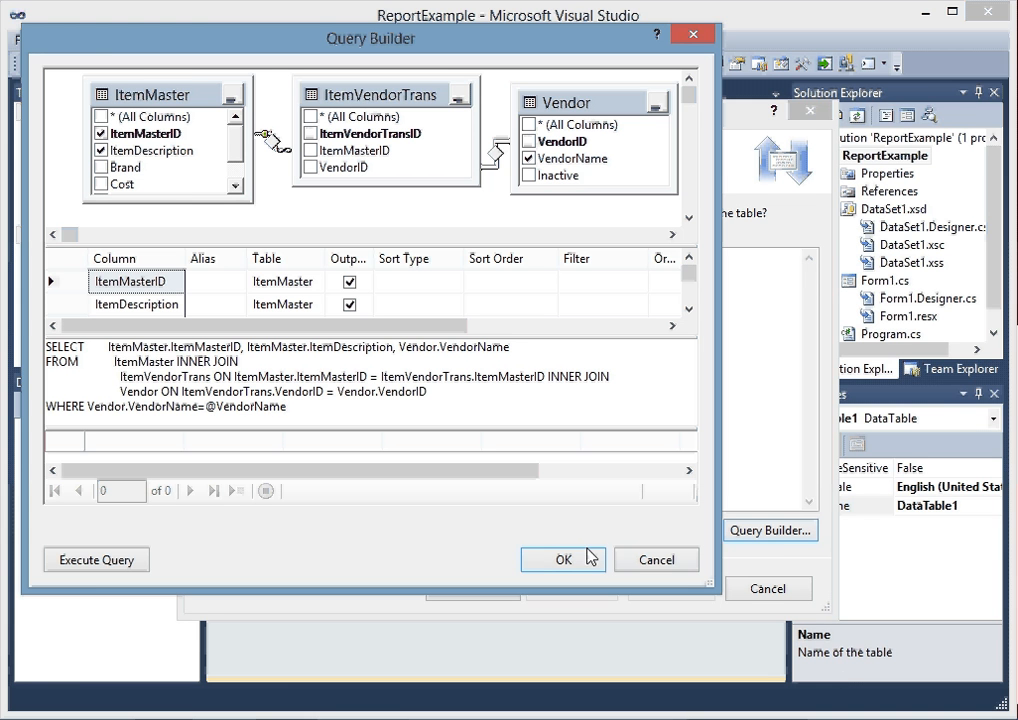
Accept the query and finish the wizard, keeping the Fill and GetData methods for DataTable1.
click(562, 560)
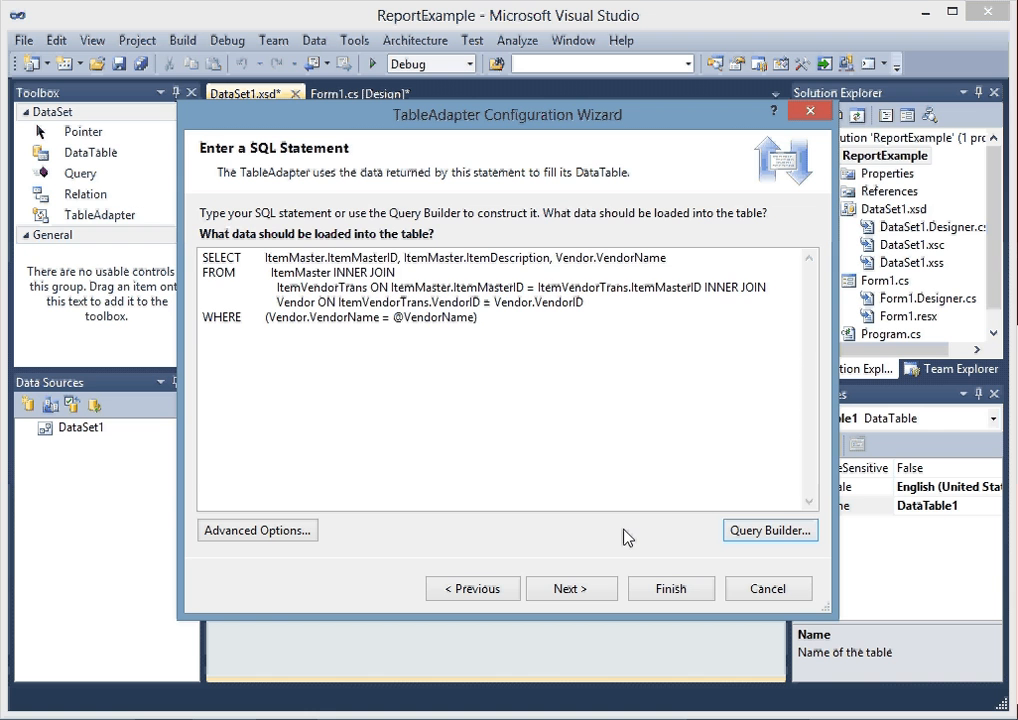
click(572, 588)
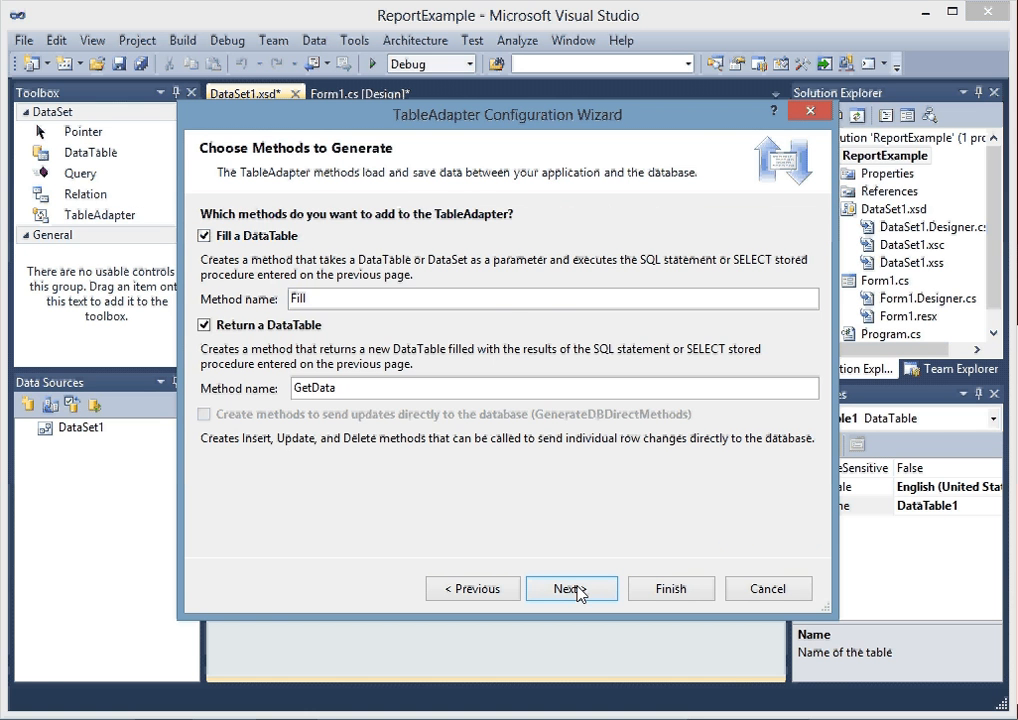
click(572, 588)
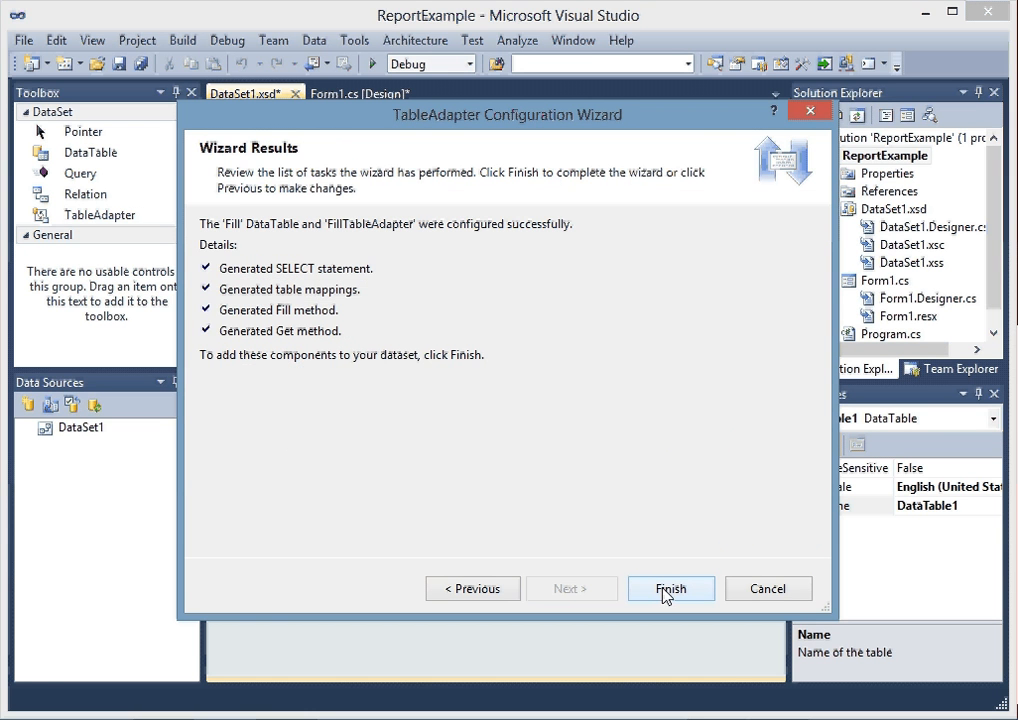
click(672, 588)
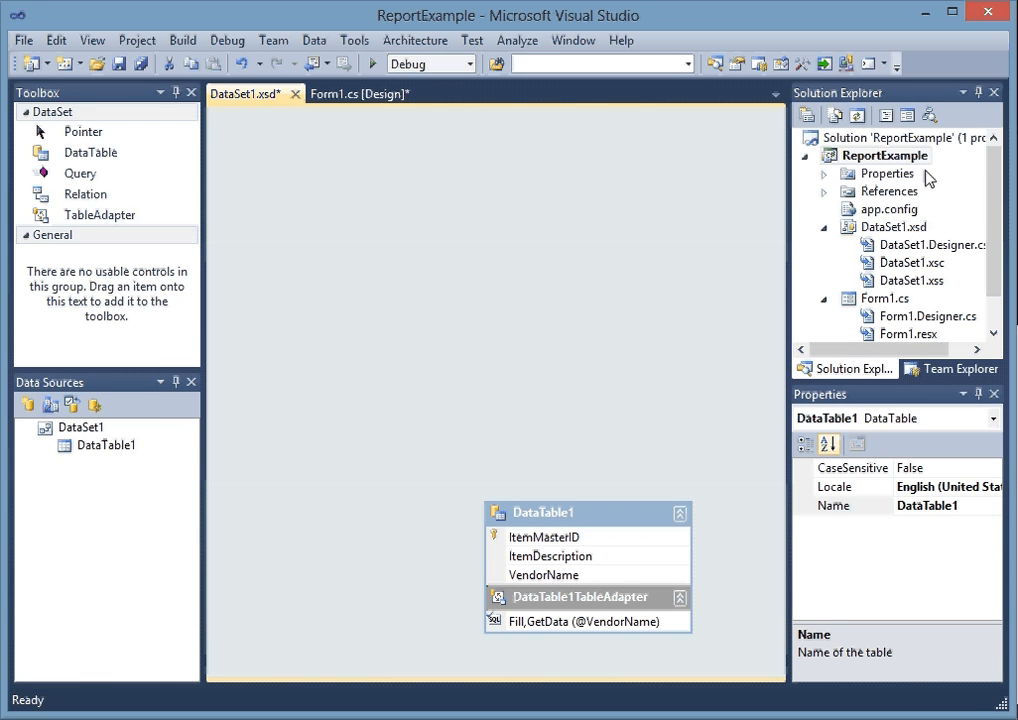
Add a new Reporting > Report item, Report1.rdlc, to the ReportExample project.
right_click(884, 156)
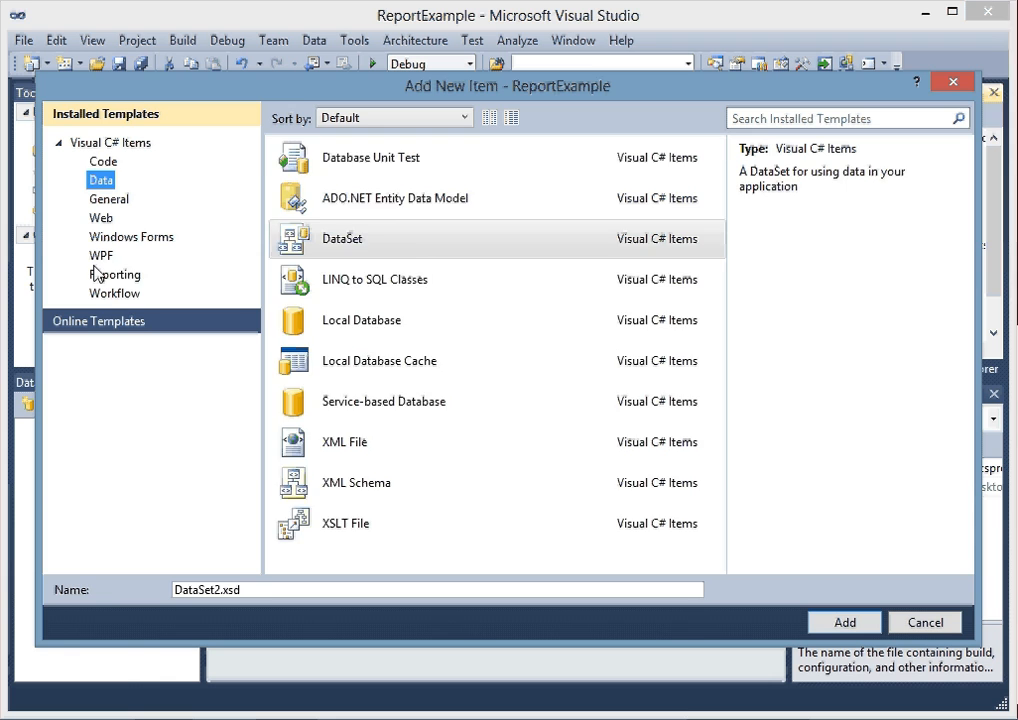
click(116, 274)
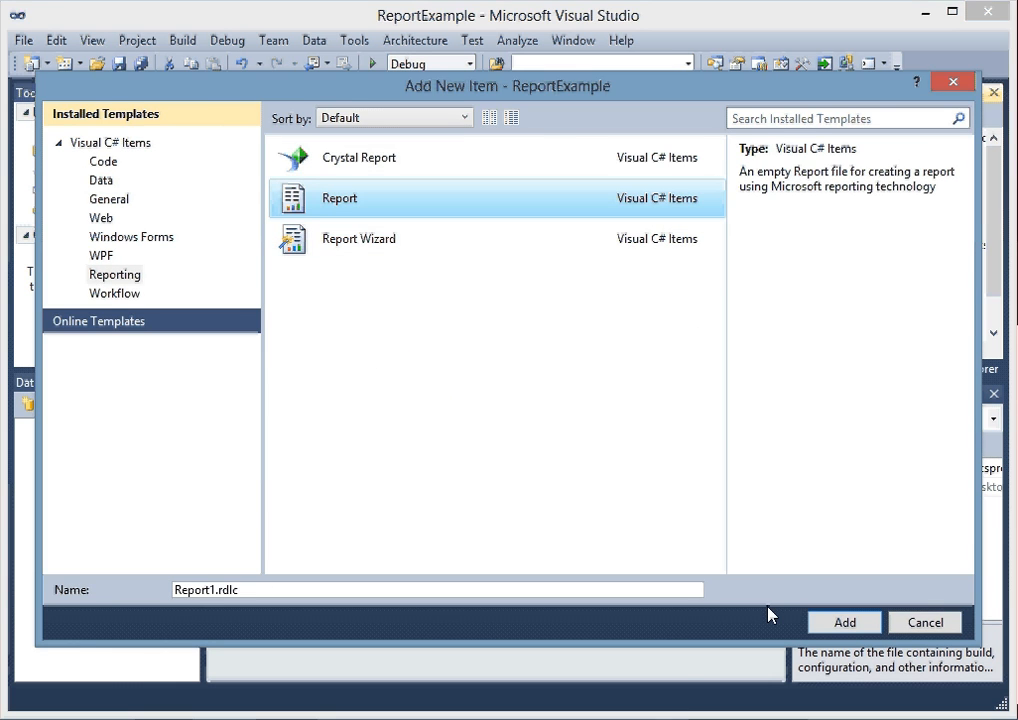
click(844, 620)
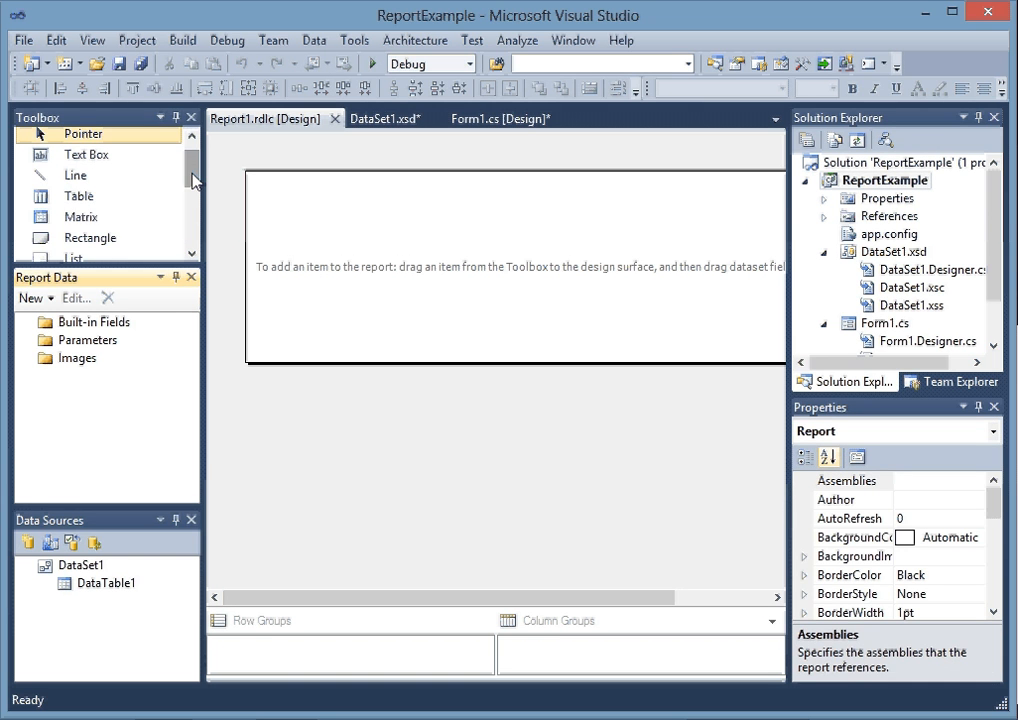
Place a table on Report1 bound to DataSet1/DataTable1 with VendorName and ItemMasterID columns.
scroll(down, 3)
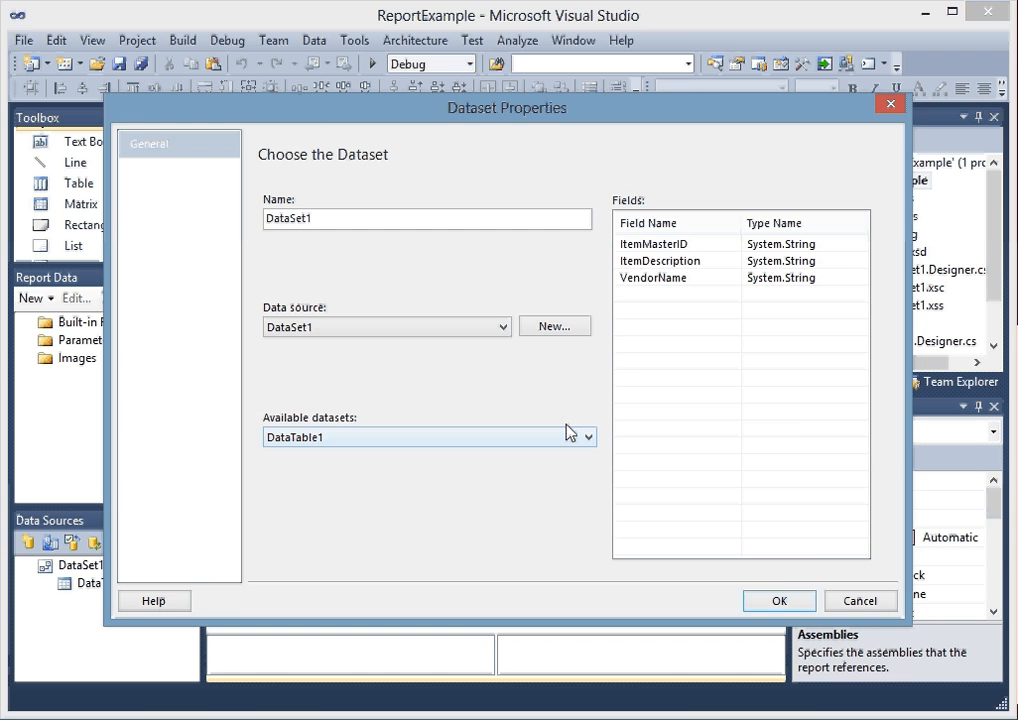
click(780, 600)
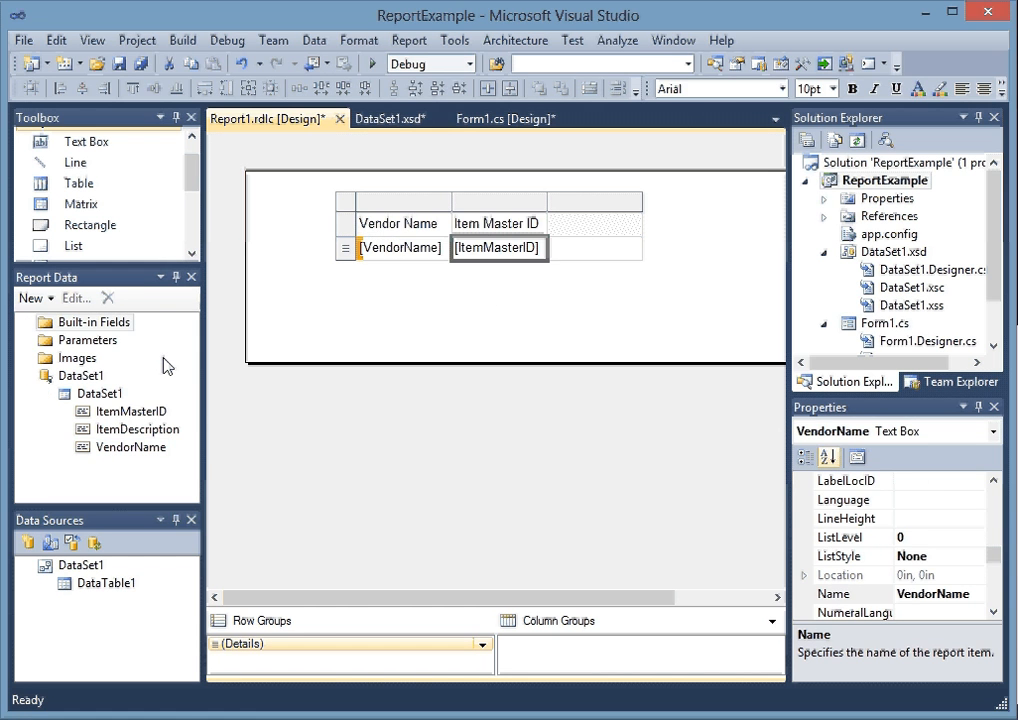
Select the report and set its right and top margins to 0in in Properties.
click(596, 248)
text(0)
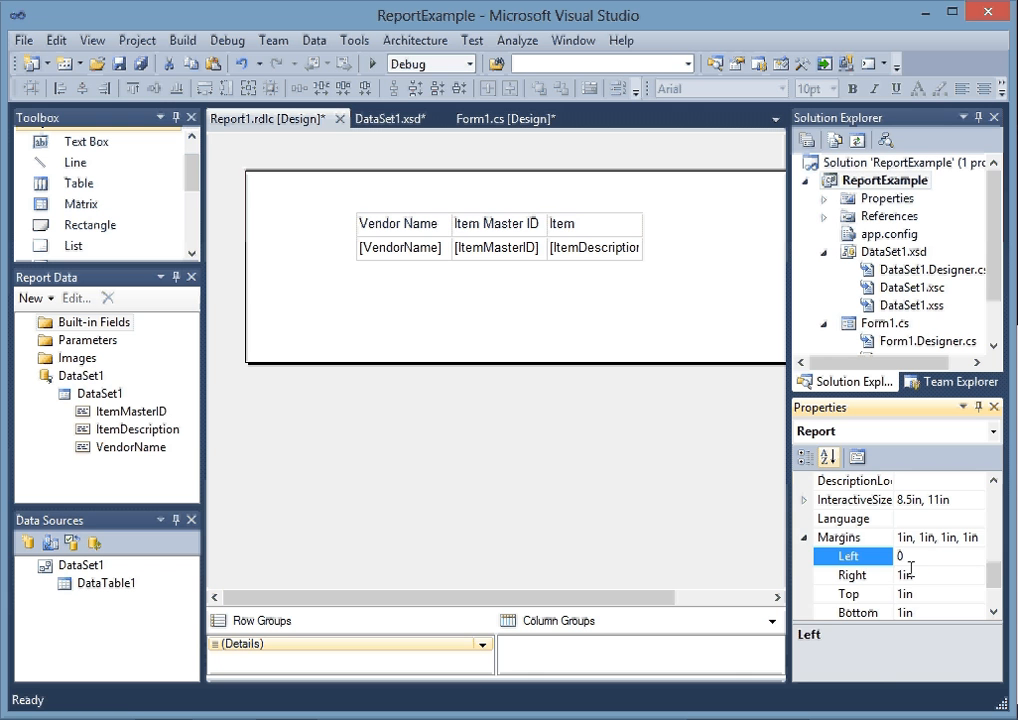
click(852, 574)
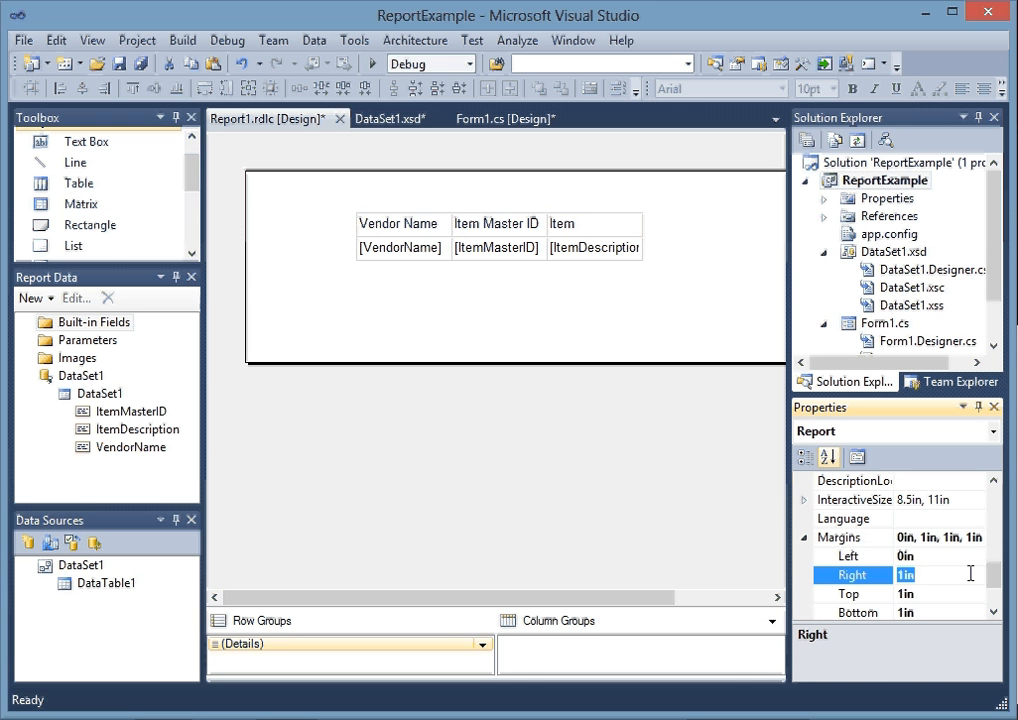
click(848, 592)
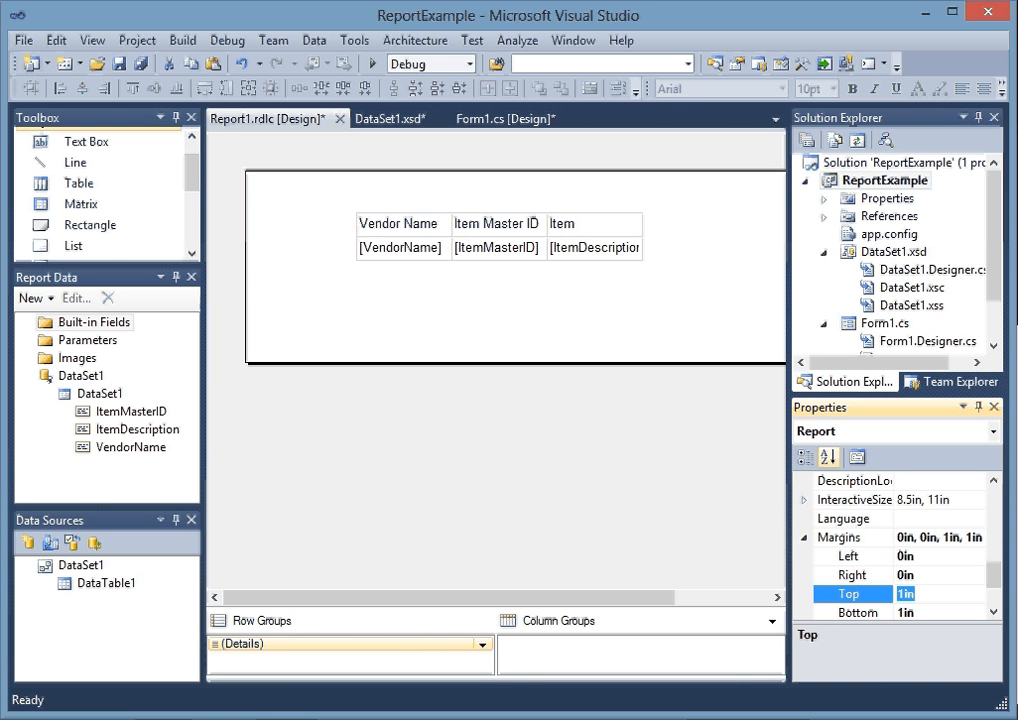
text(0)
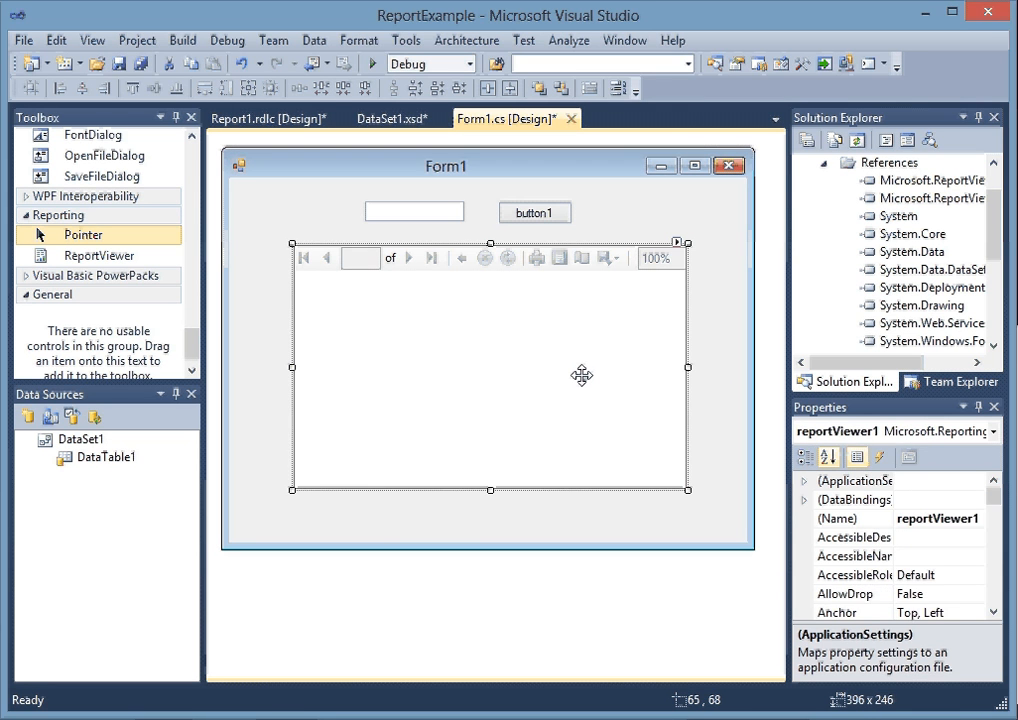
mouse_move(680, 250)
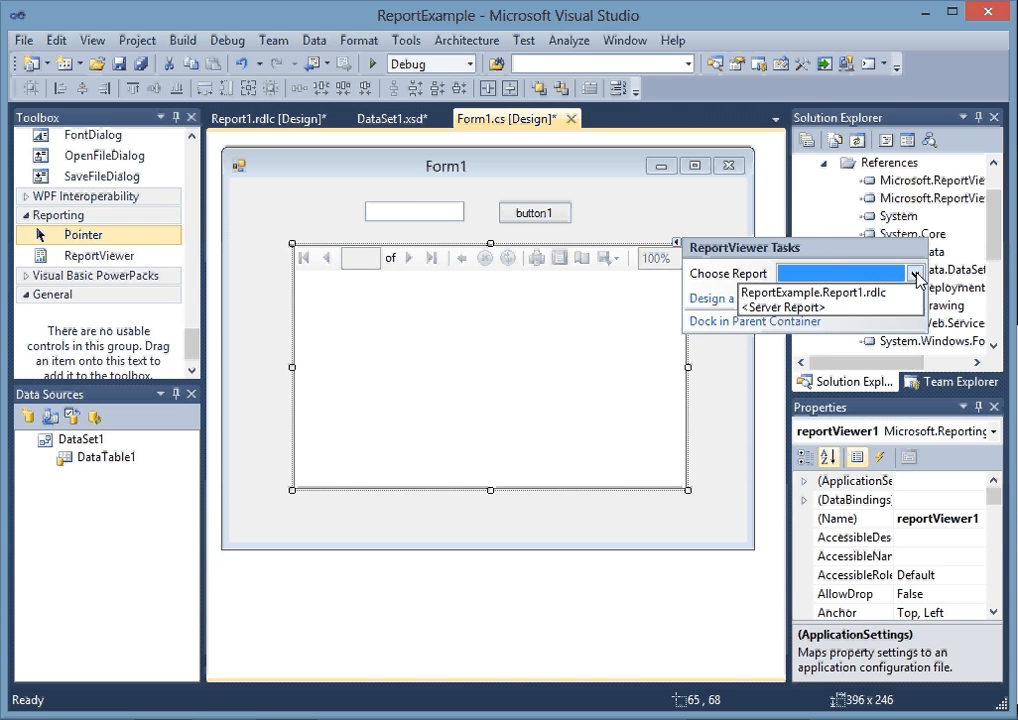
Point reportViewer1 at ReportExample.Report1.rdlc with DataSet1 mapped to DataTable1BindingSource.
click(784, 292)
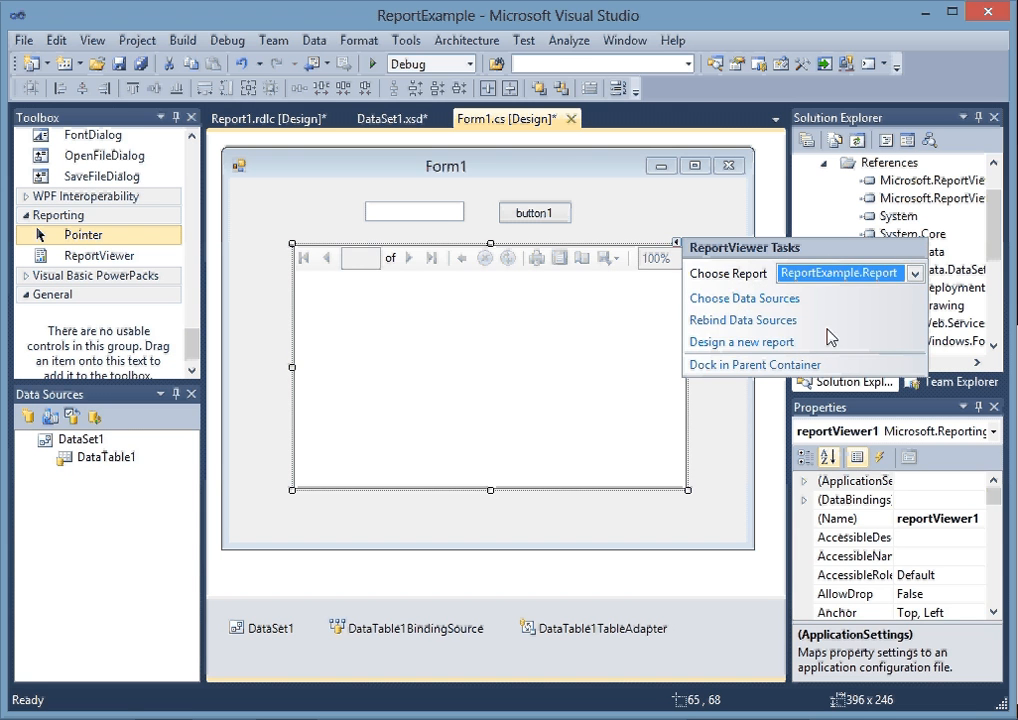
click(744, 298)
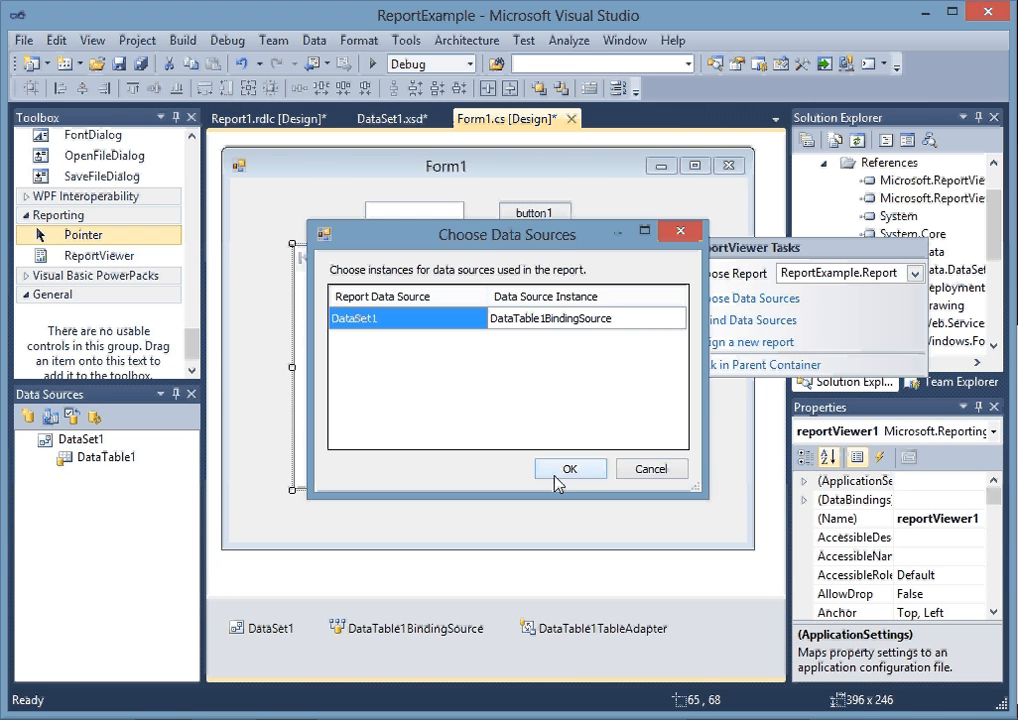
click(570, 468)
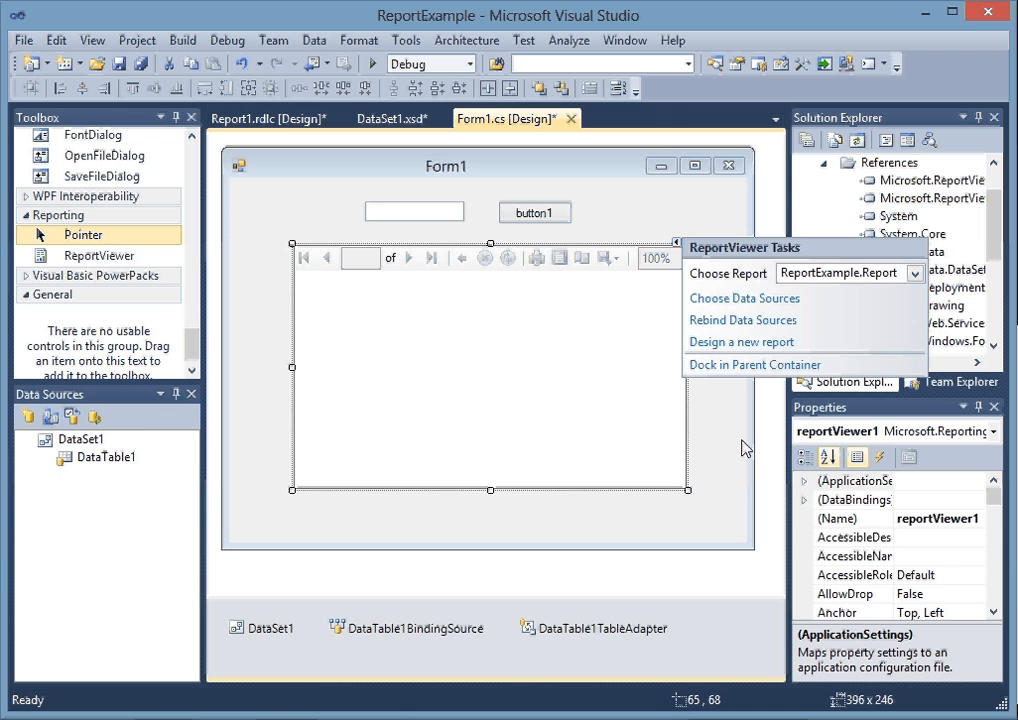
mouse_move(736, 500)
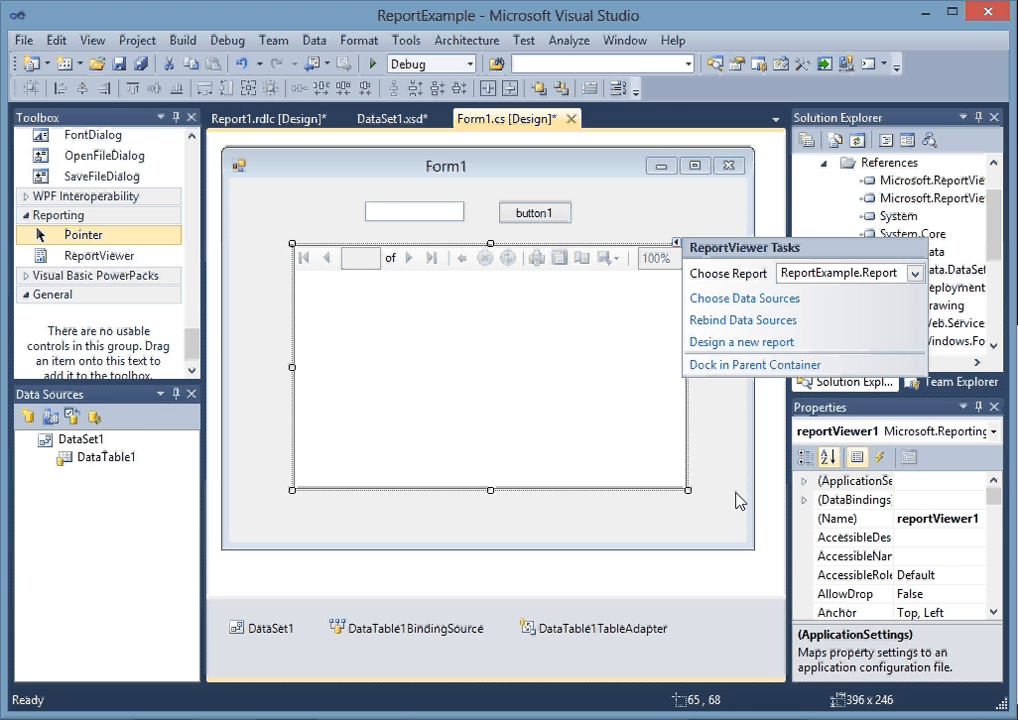
Set DataSet1's EnforceConstraints to False, then select button1 on the form.
click(672, 532)
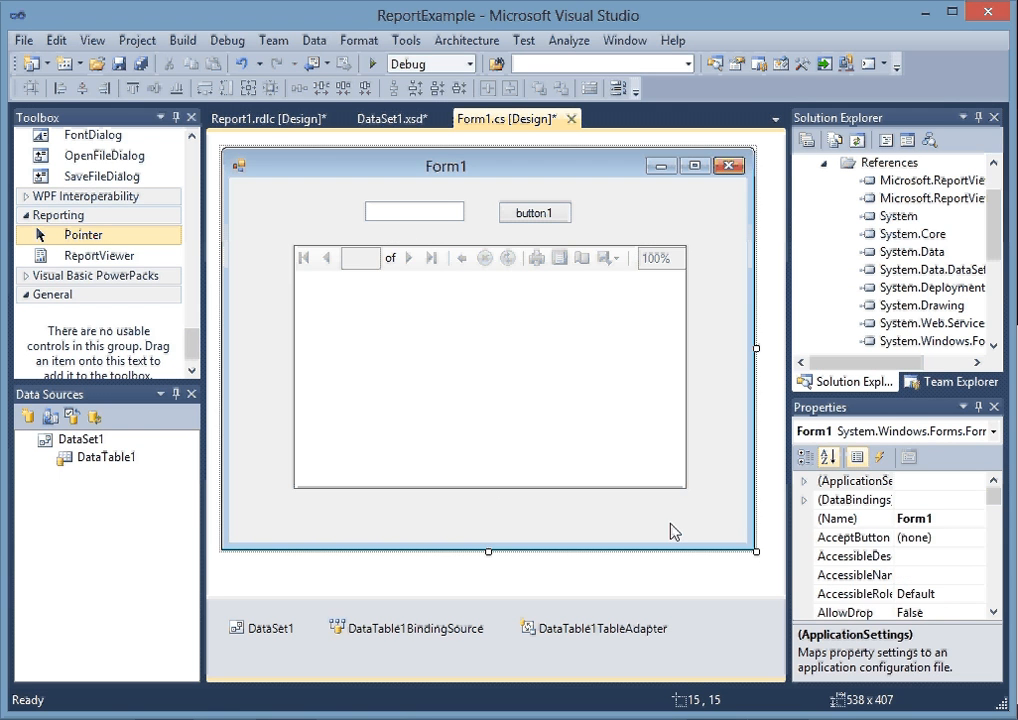
click(264, 628)
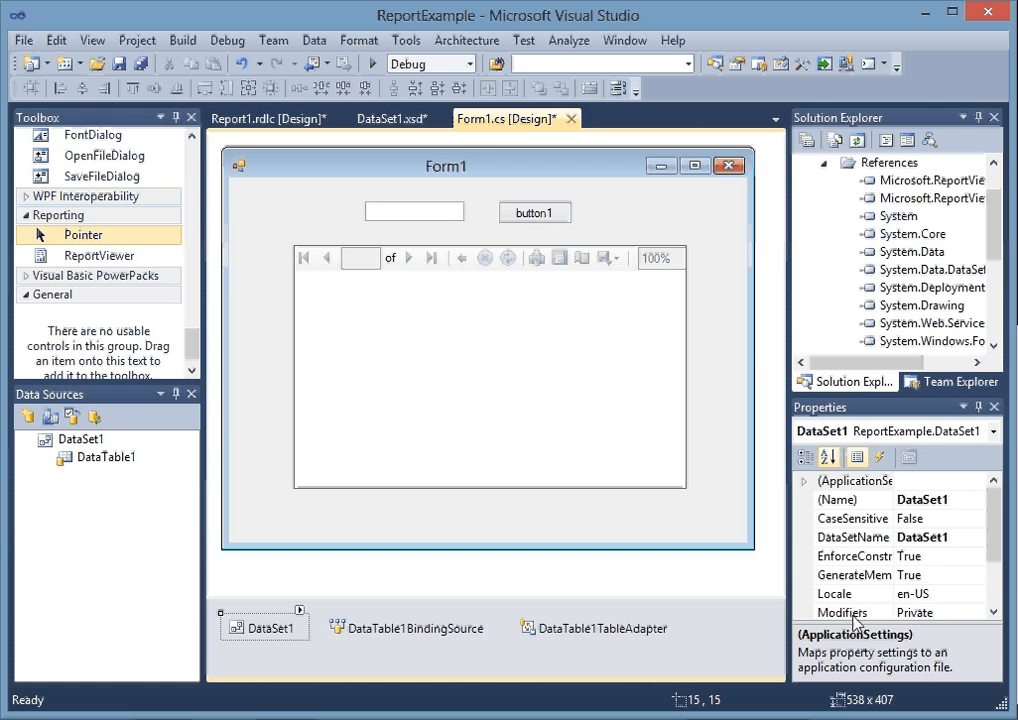
click(852, 556)
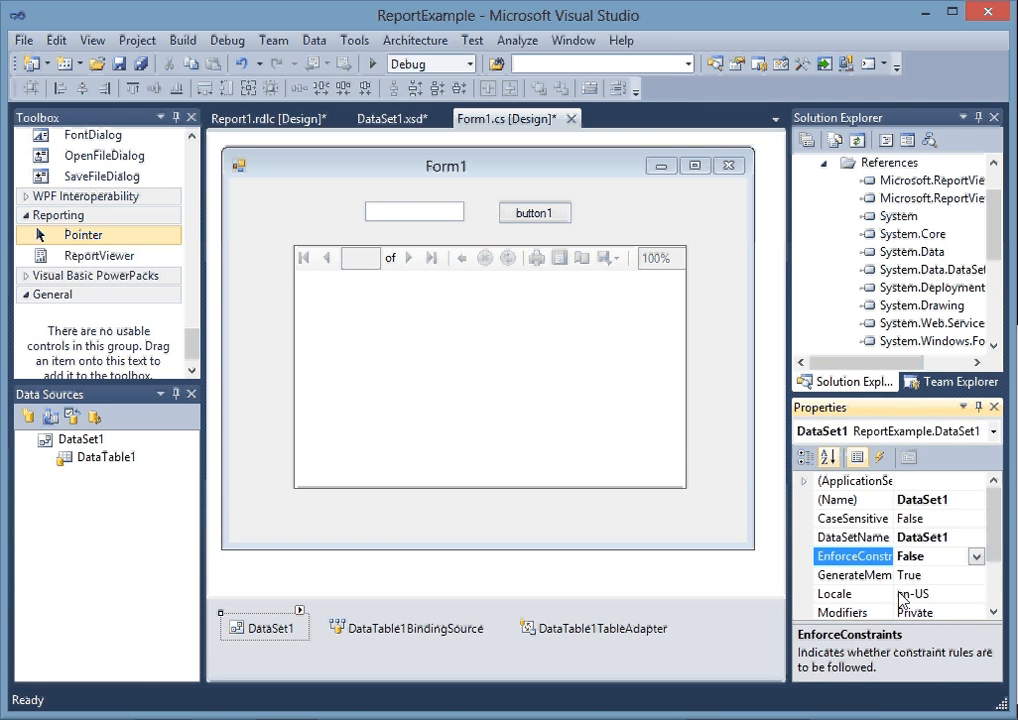
mouse_move(610, 264)
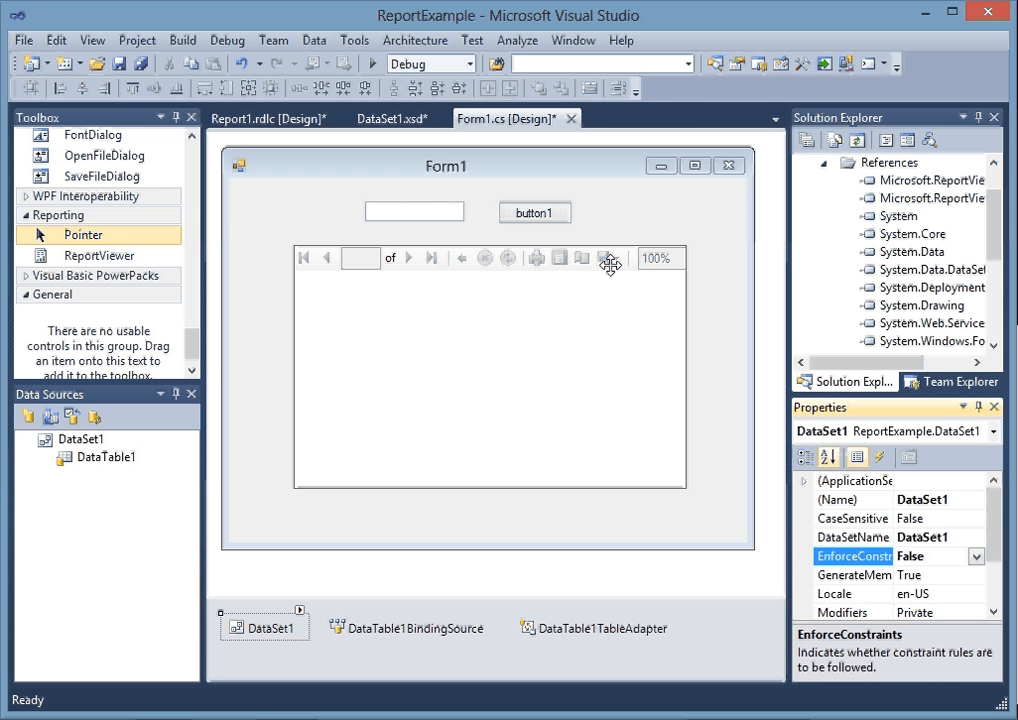
click(534, 212)
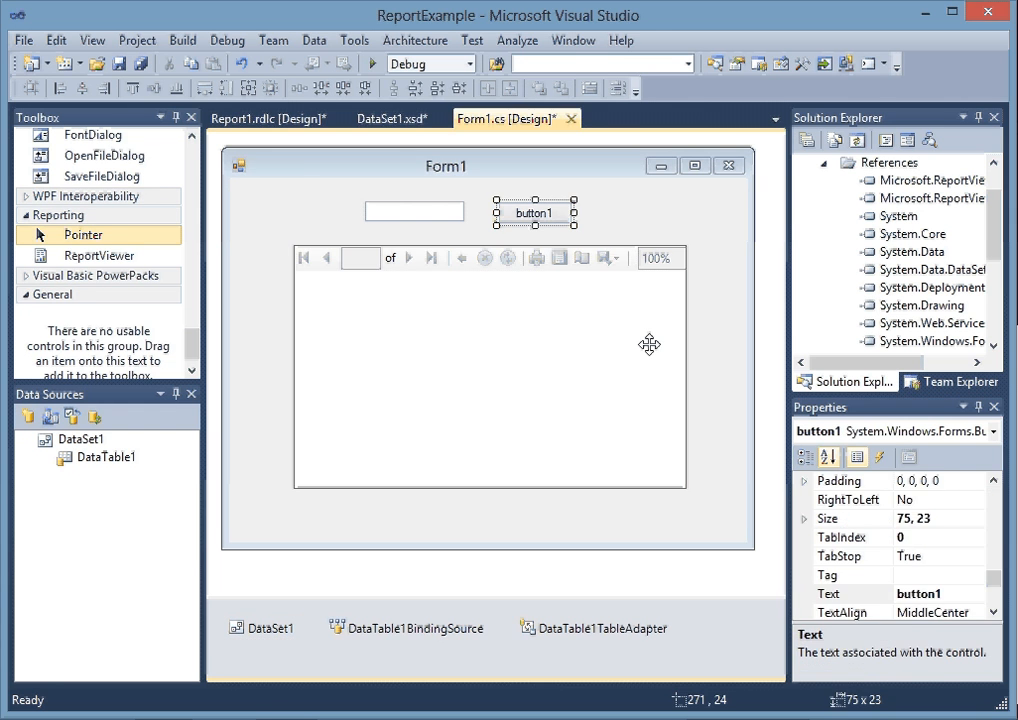
Move the Fill call with textBox1.Text and the report refresh from Form1_Load into button1_Click.
double_click(532, 212)
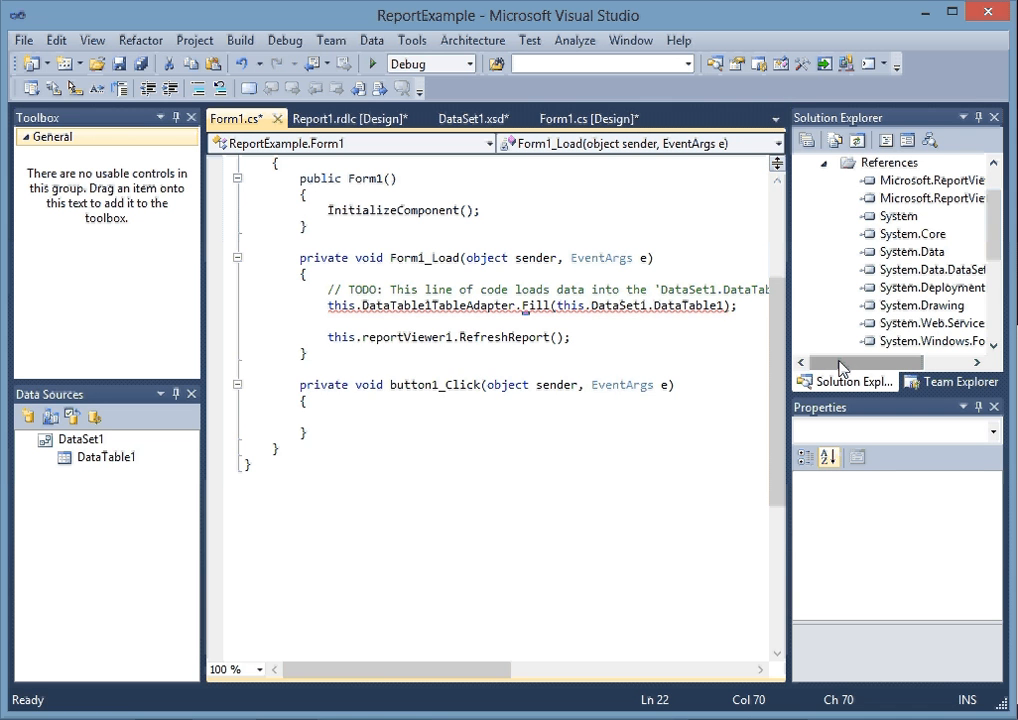
text(,)
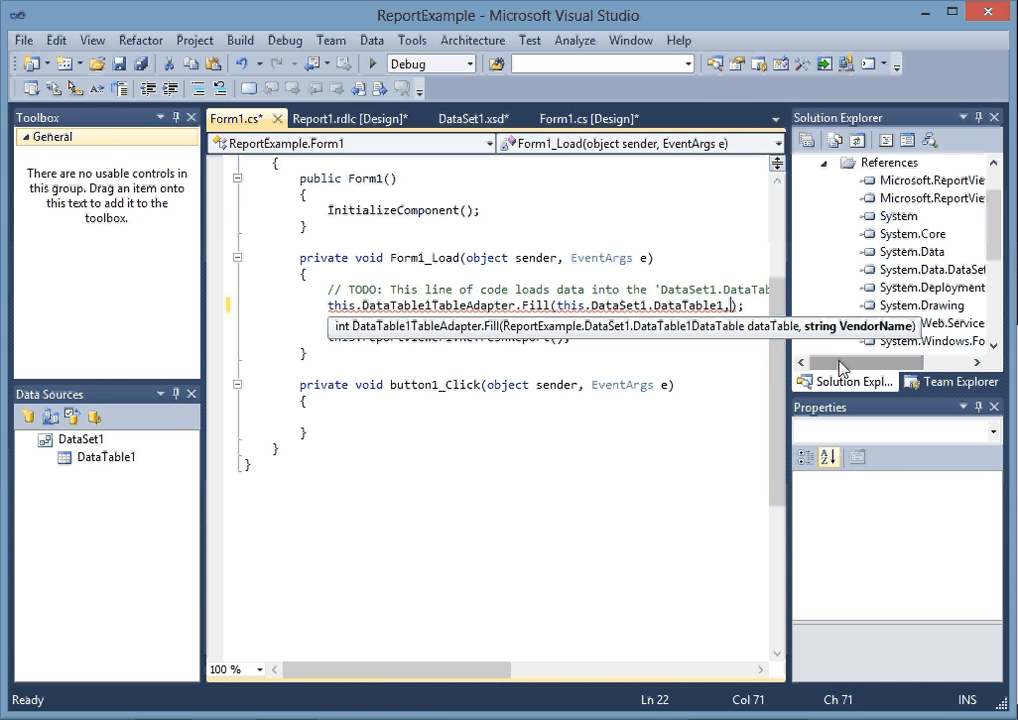
text(textBo)
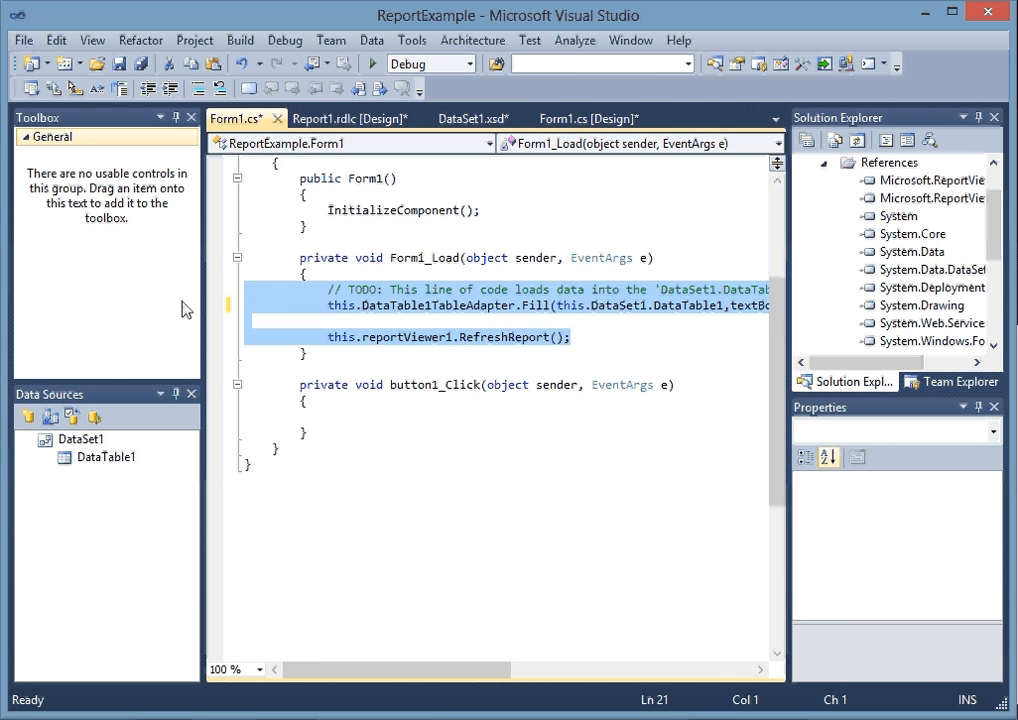
key(Delete)
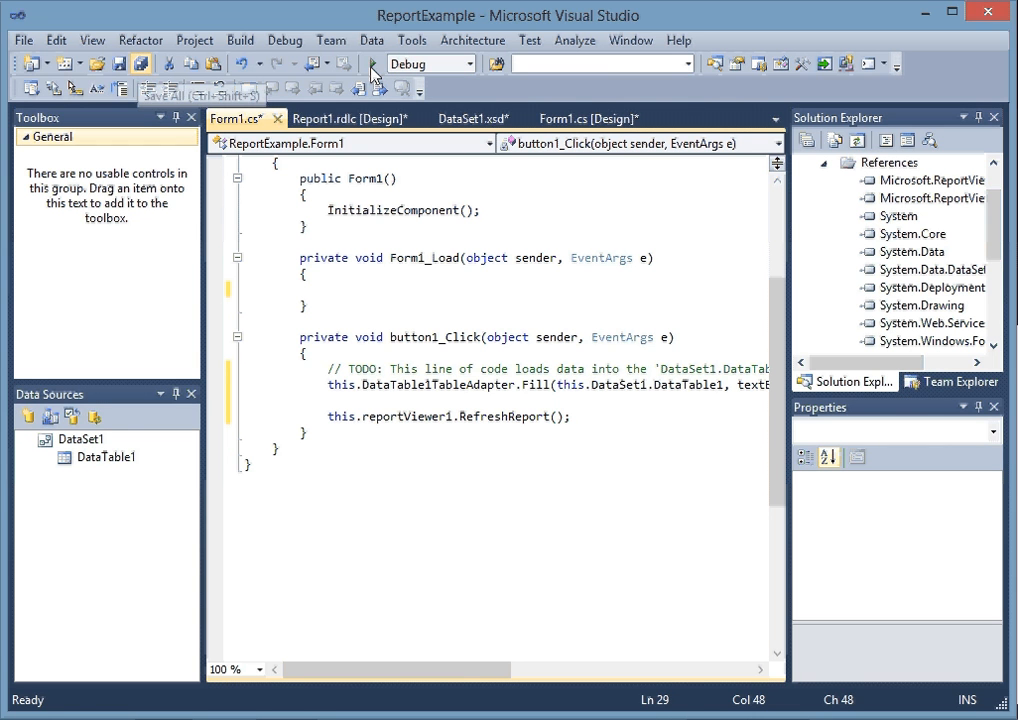
Start debugging to run ReportExample.
click(372, 62)
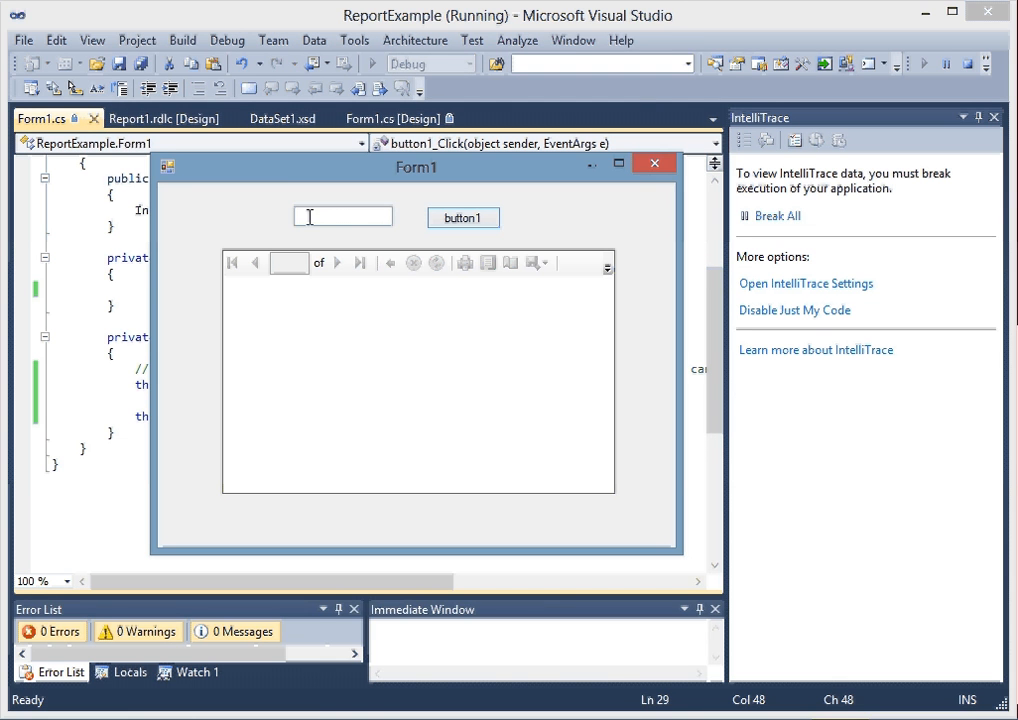
Enter Wal-Mart in the textbox and load its report row (10007, Plate) via button1.
text(Wal-Mart)
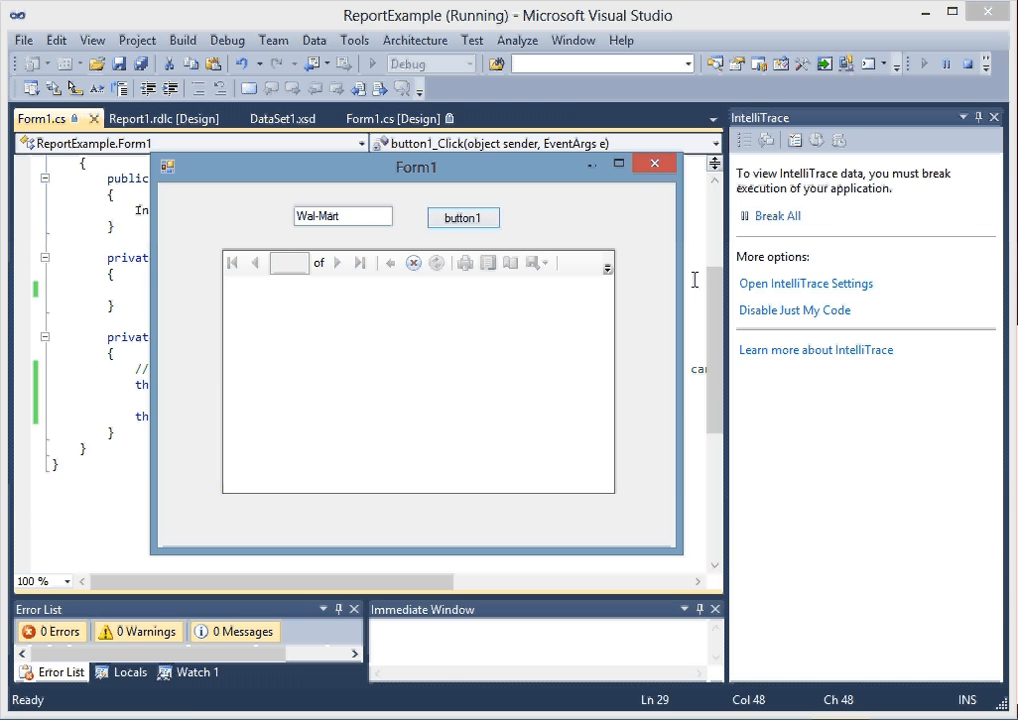
click(464, 216)
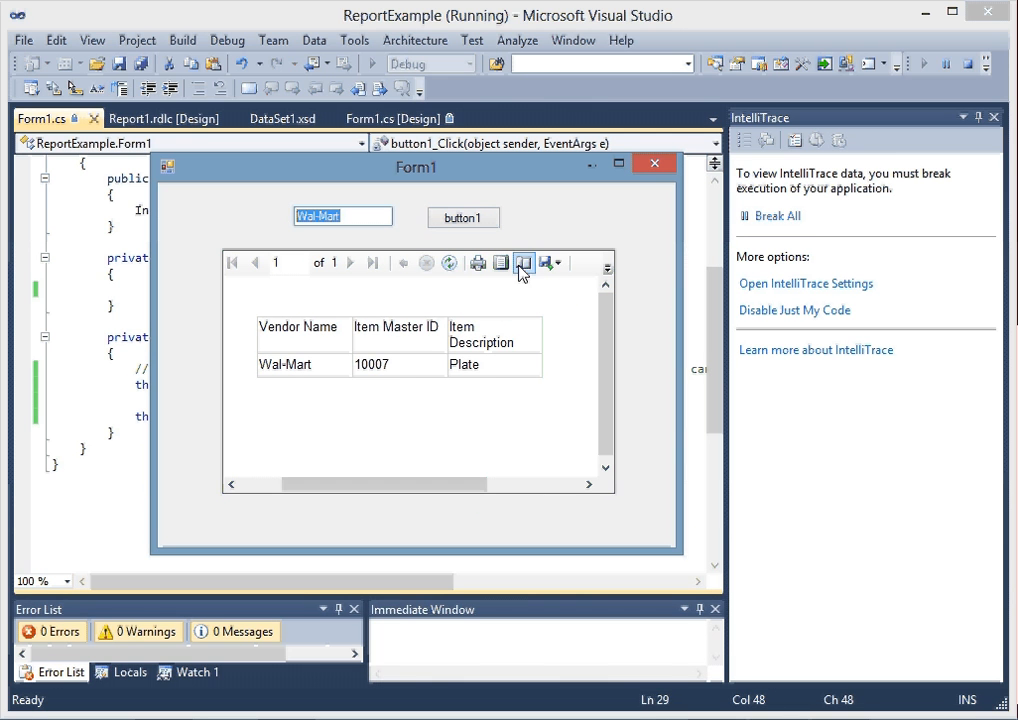
Switch the report viewer to print layout view.
click(524, 262)
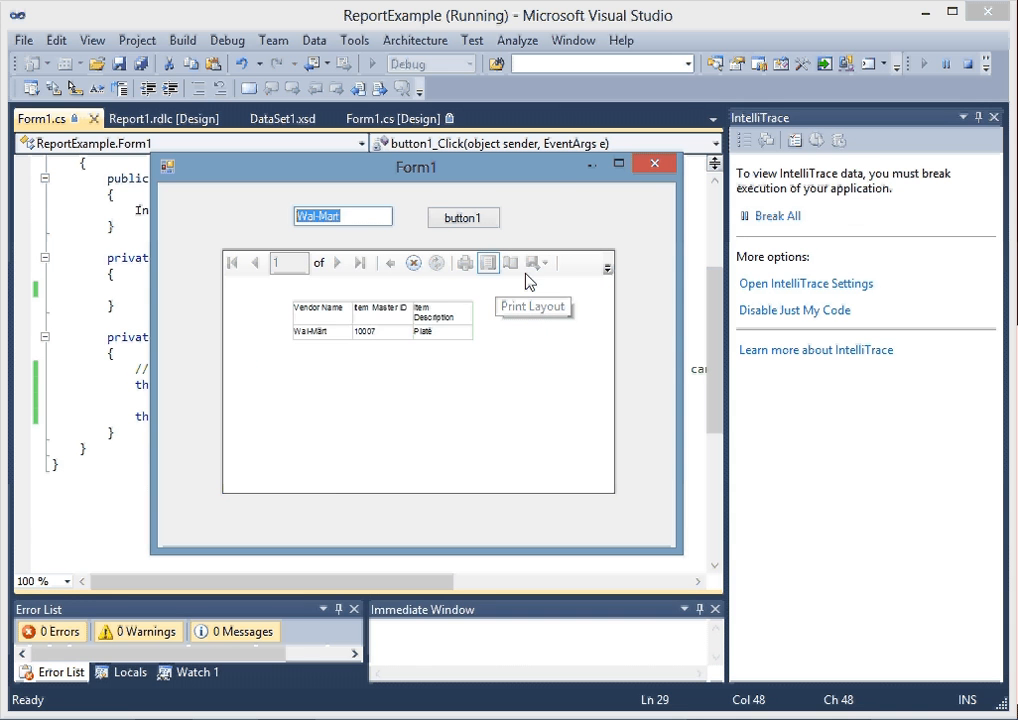
click(500, 262)
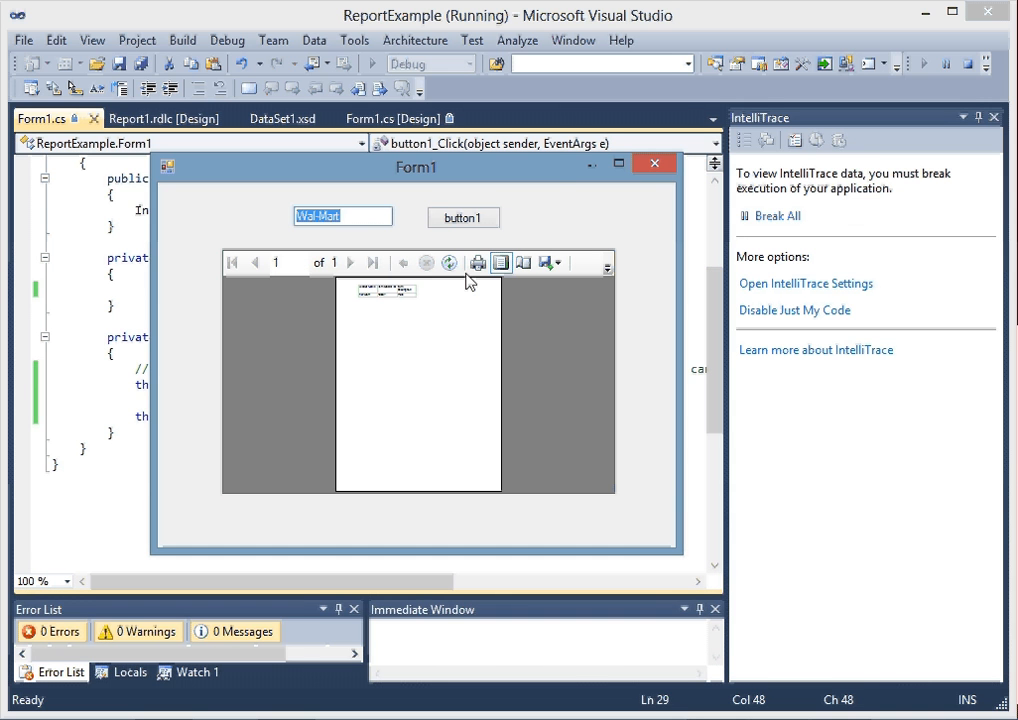